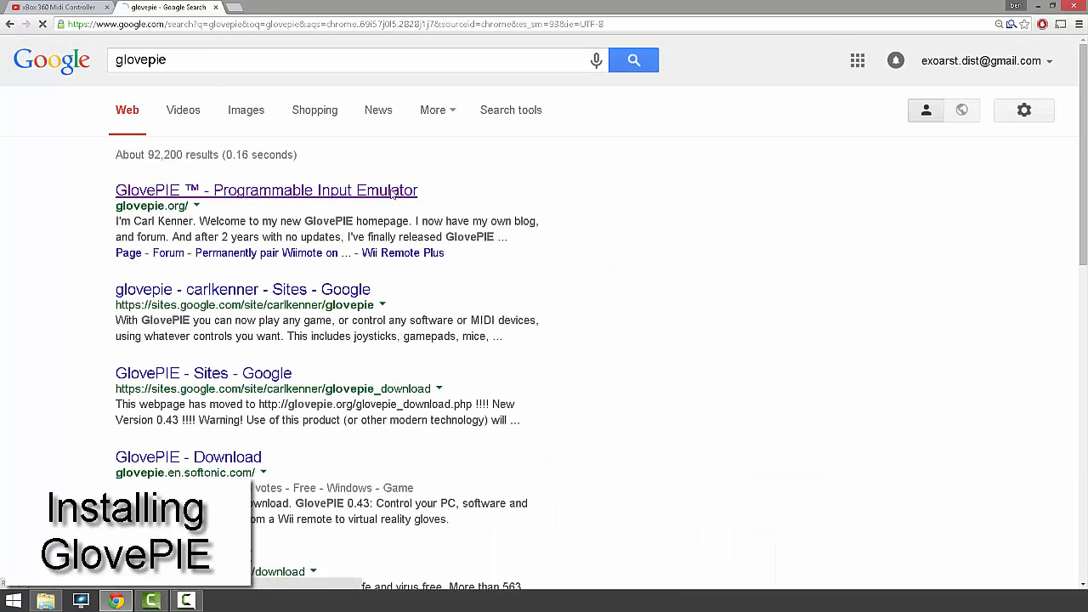
Reach glovepie.org's downloads, accept the green-power agreement and get GlovePIE 0.45 Free
{"action": "left_click", "coordinate": [265, 191]}
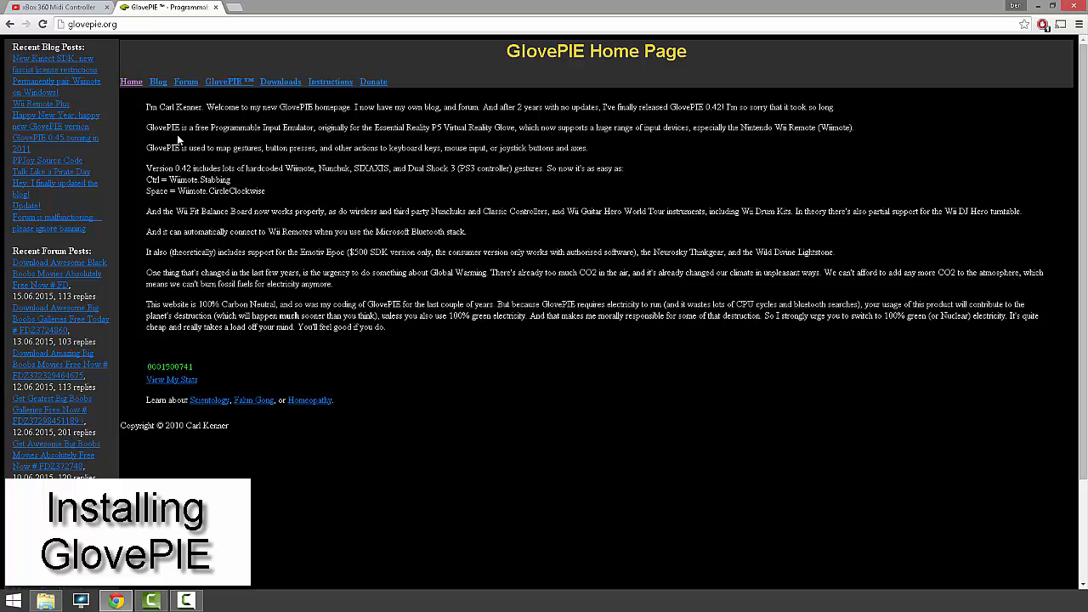
{"action": "left_click", "coordinate": [278, 82]}
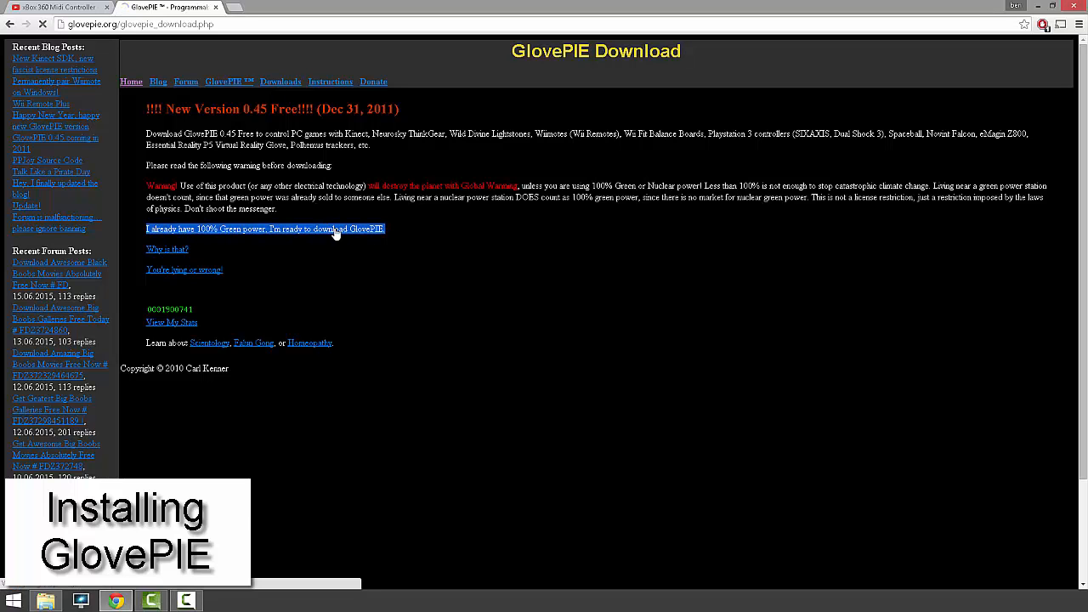
{"action": "left_click", "coordinate": [265, 228]}
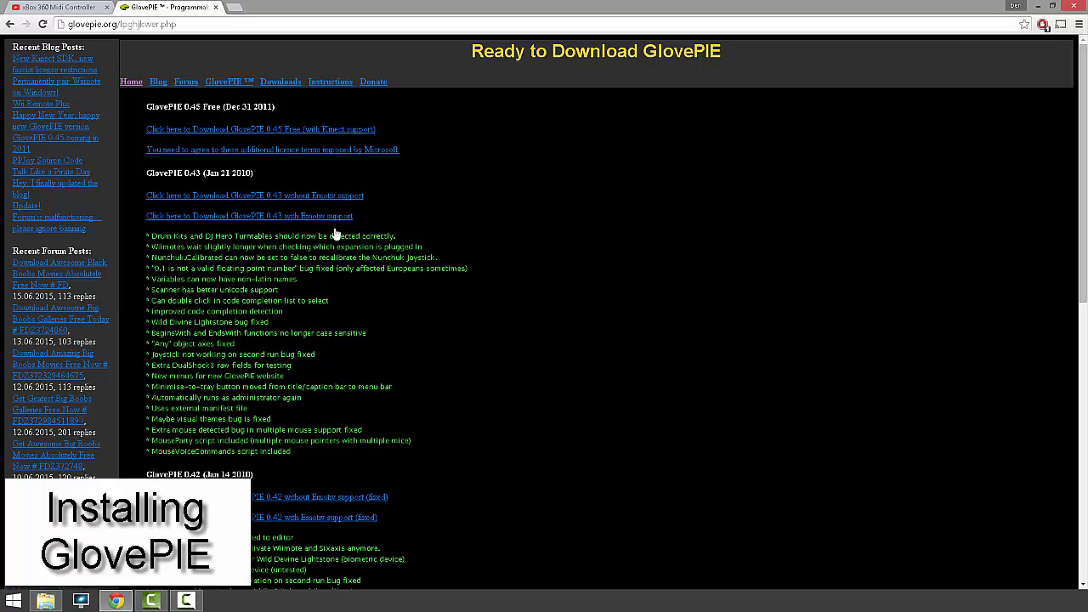
{"action": "mouse_move", "coordinate": [315, 166]}
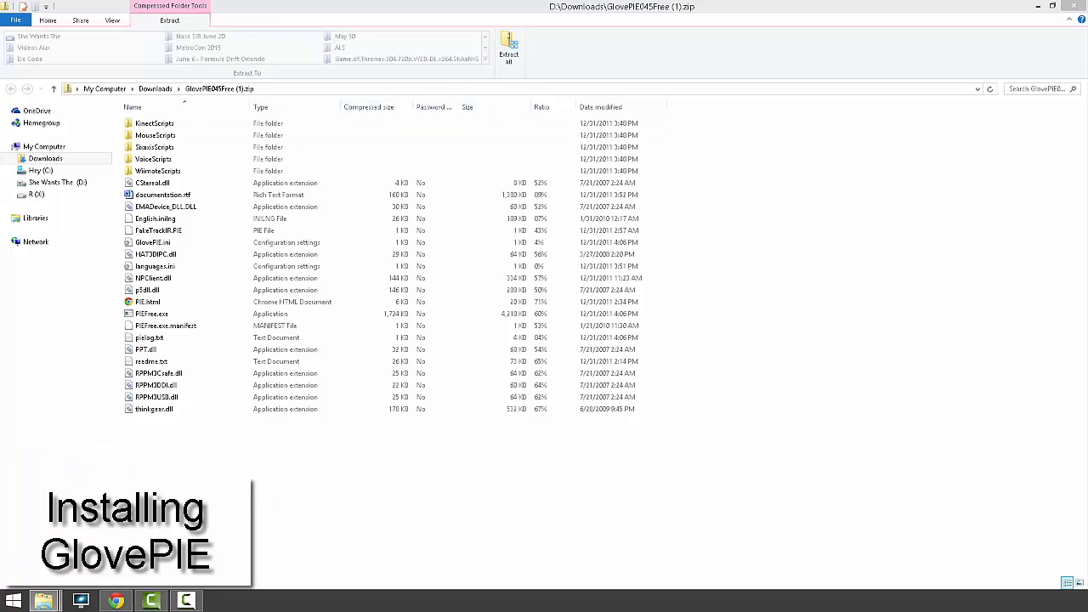
Extract all files from the GlovePIE 0.45 zip to the suggested Downloads folder
{"action": "left_click", "coordinate": [508, 44]}
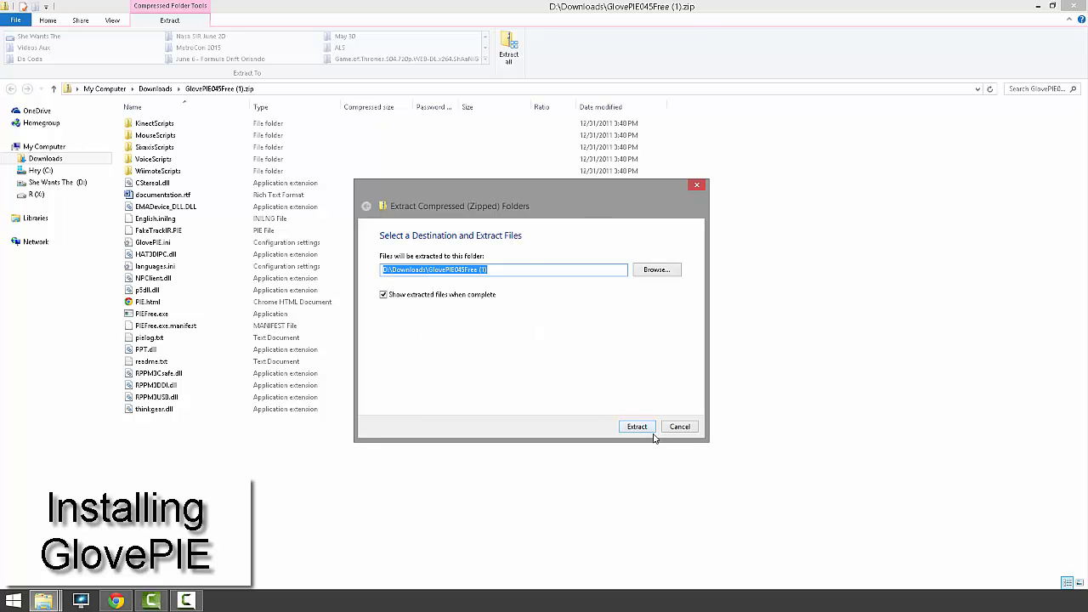
{"action": "left_click", "coordinate": [636, 425]}
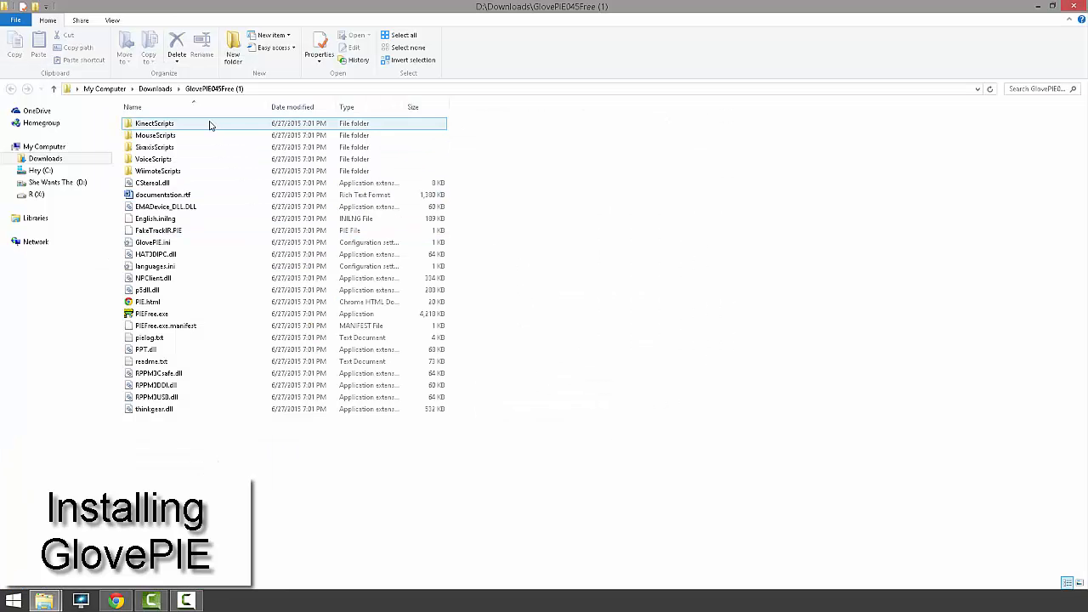
{"action": "mouse_move", "coordinate": [151, 313]}
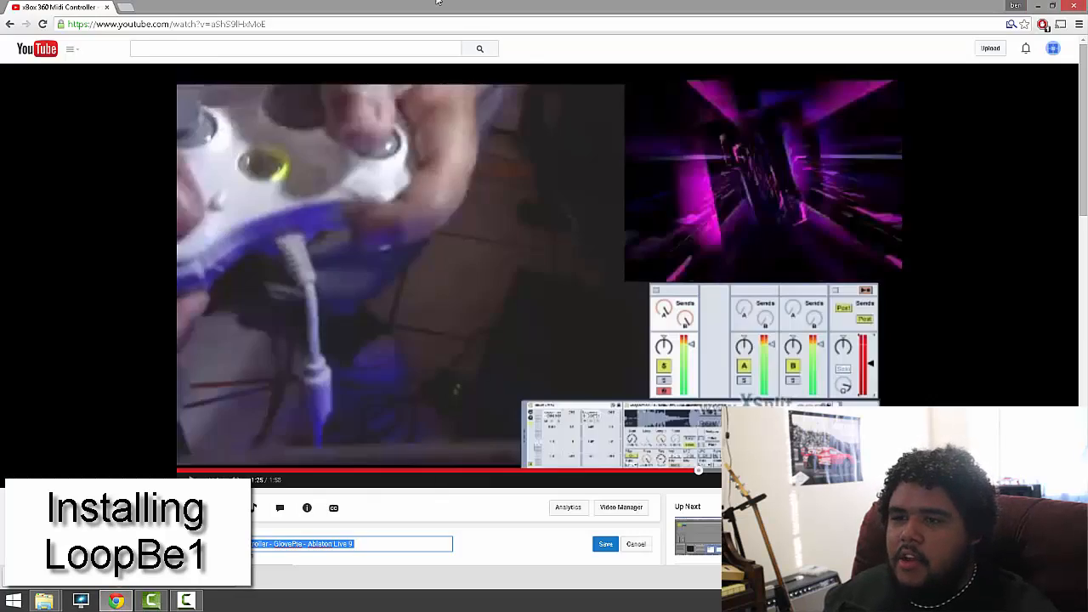
From the nerds.de LoopBe1 page, reach Downloads and download setuploopbe1.exe
{"action": "left_click", "coordinate": [230, 7]}
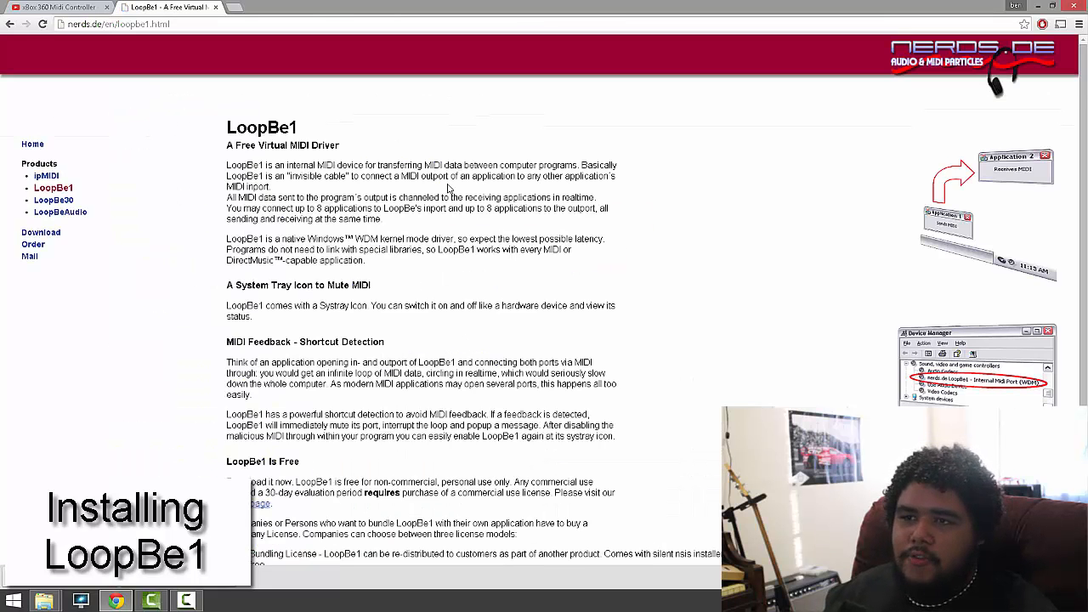
{"action": "scroll", "scroll_direction": "down", "scroll_amount": 3}
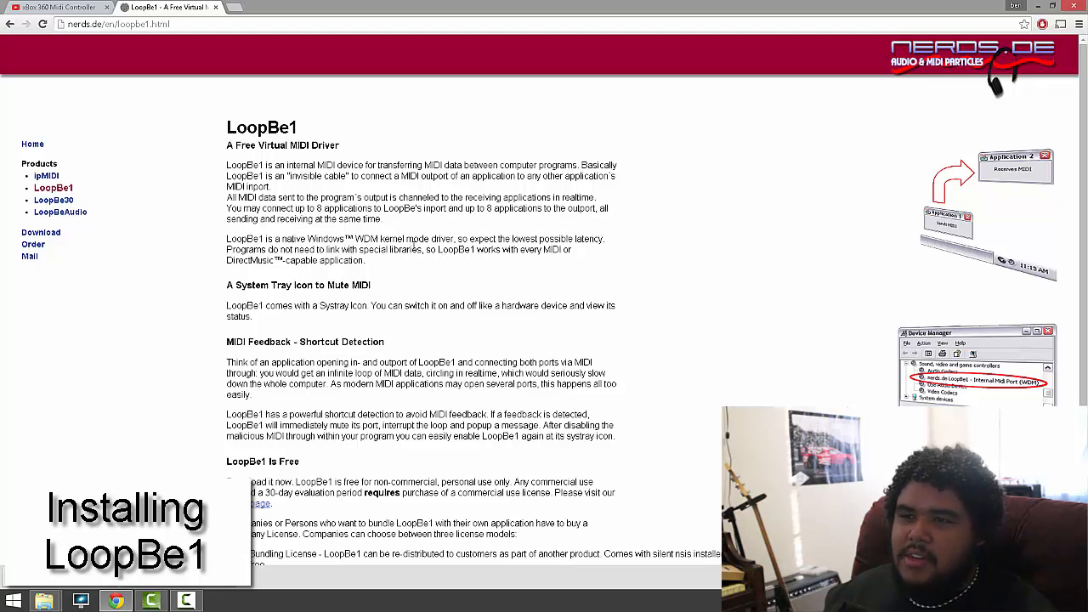
{"action": "scroll", "scroll_direction": "down", "scroll_amount": 3}
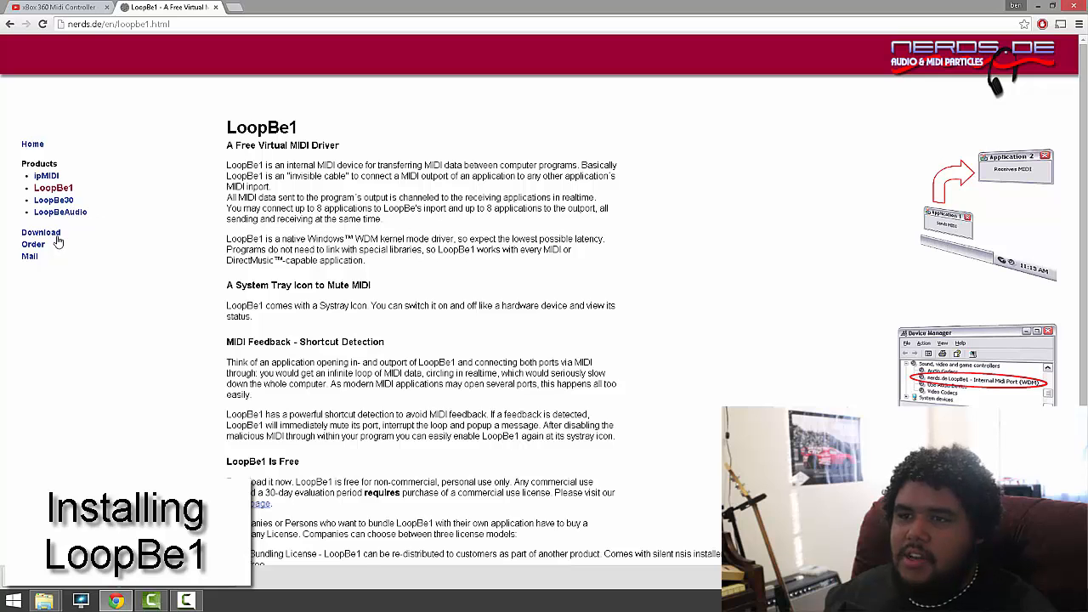
{"action": "left_click", "coordinate": [41, 231]}
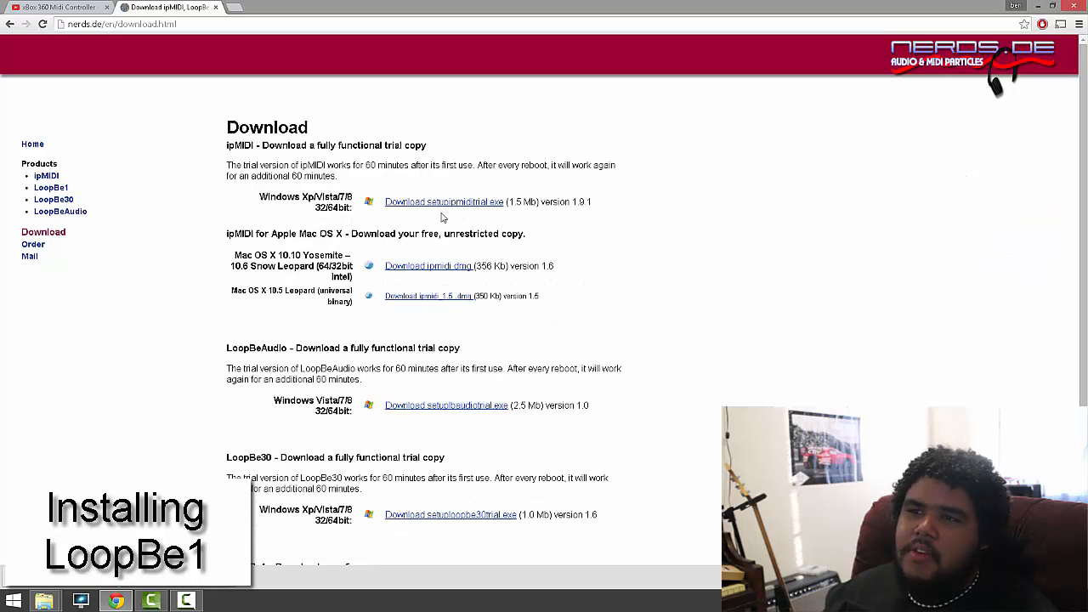
{"action": "scroll", "scroll_direction": "down", "scroll_amount": 3}
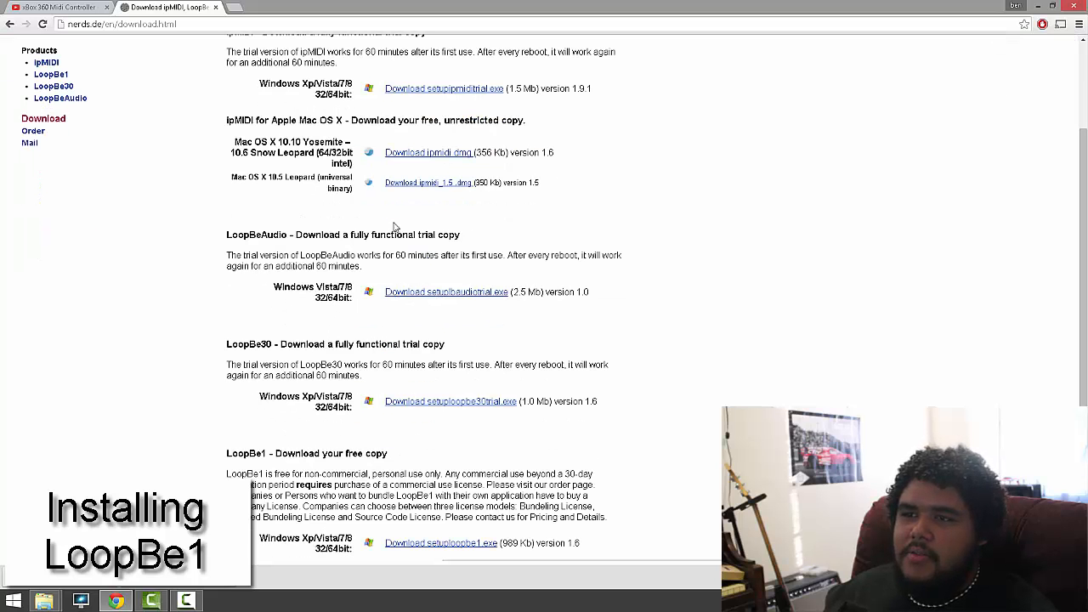
{"action": "scroll", "scroll_direction": "down", "scroll_amount": 3}
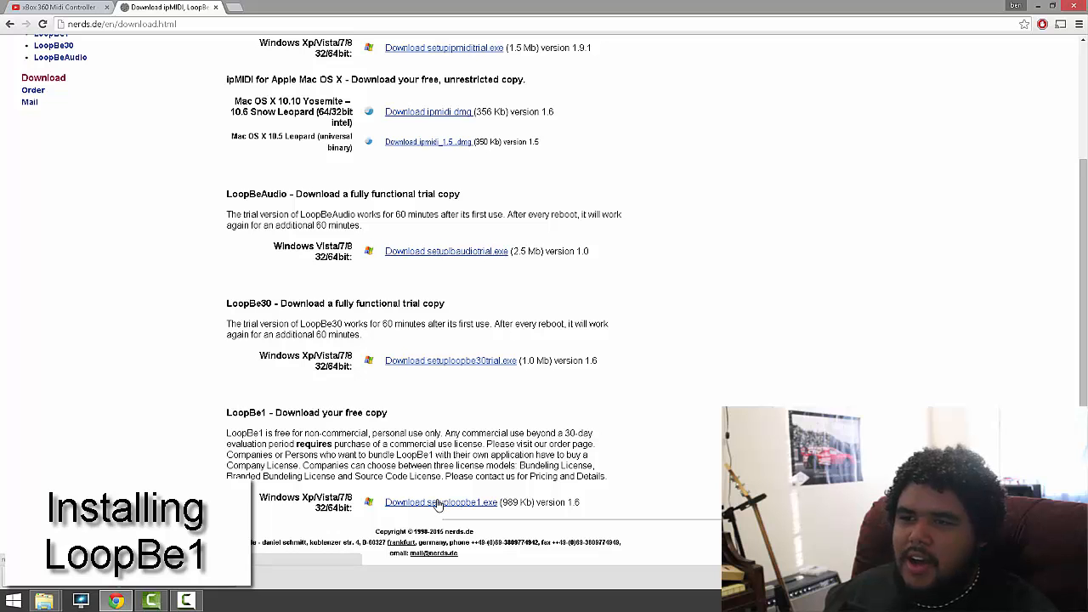
{"action": "left_click", "coordinate": [440, 502]}
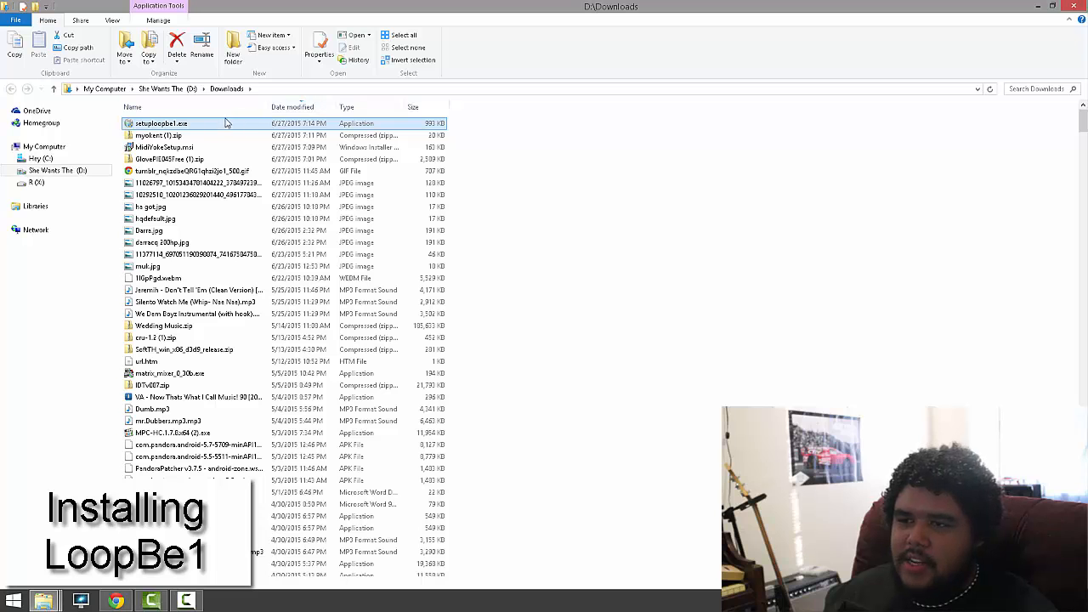
Run setuploopbe1.exe, install the LoopBe1 MIDI driver to the default folder and close the wizard
{"action": "right_click", "coordinate": [161, 122]}
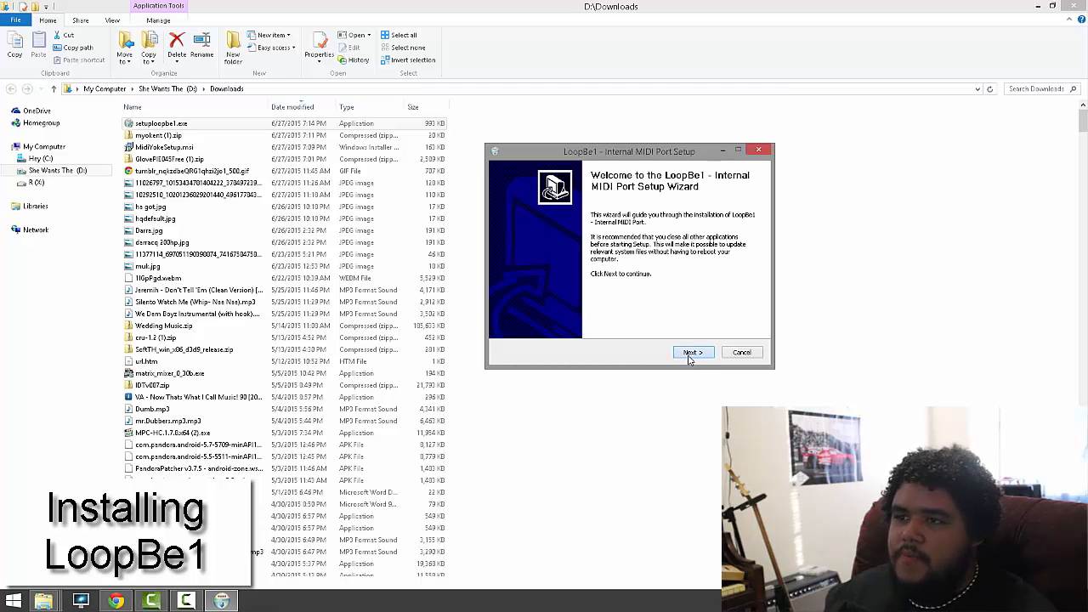
{"action": "left_click", "coordinate": [694, 351]}
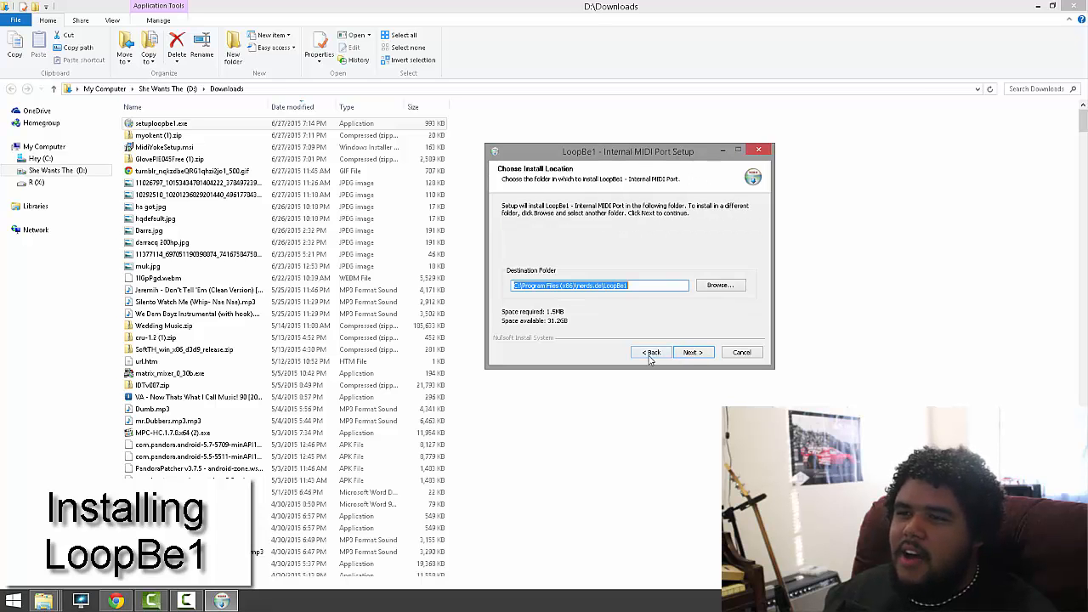
{"action": "left_click", "coordinate": [694, 352]}
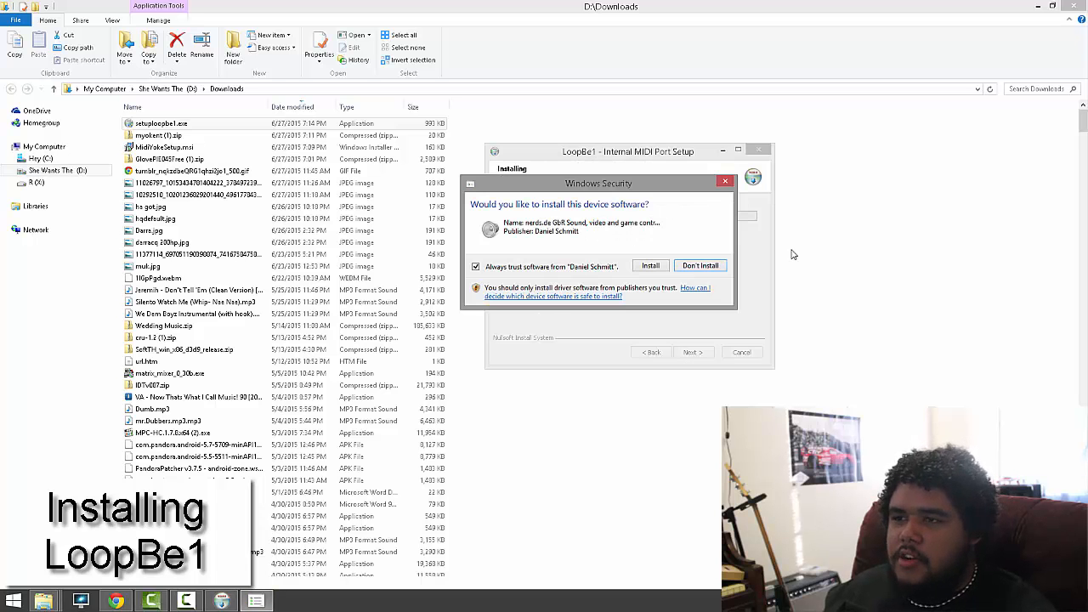
{"action": "mouse_move", "coordinate": [653, 253]}
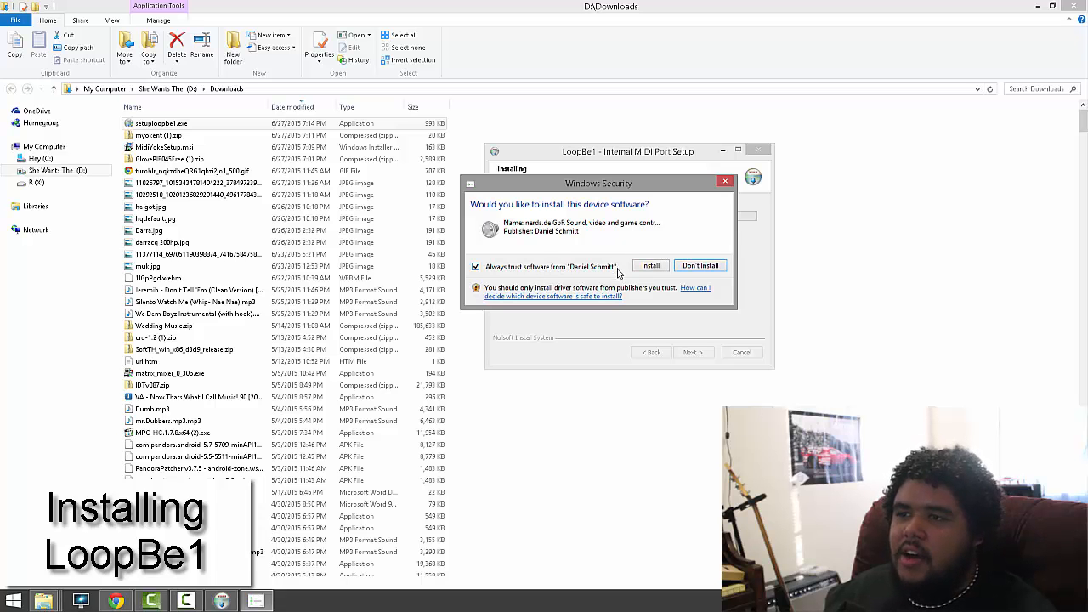
{"action": "left_click", "coordinate": [650, 266]}
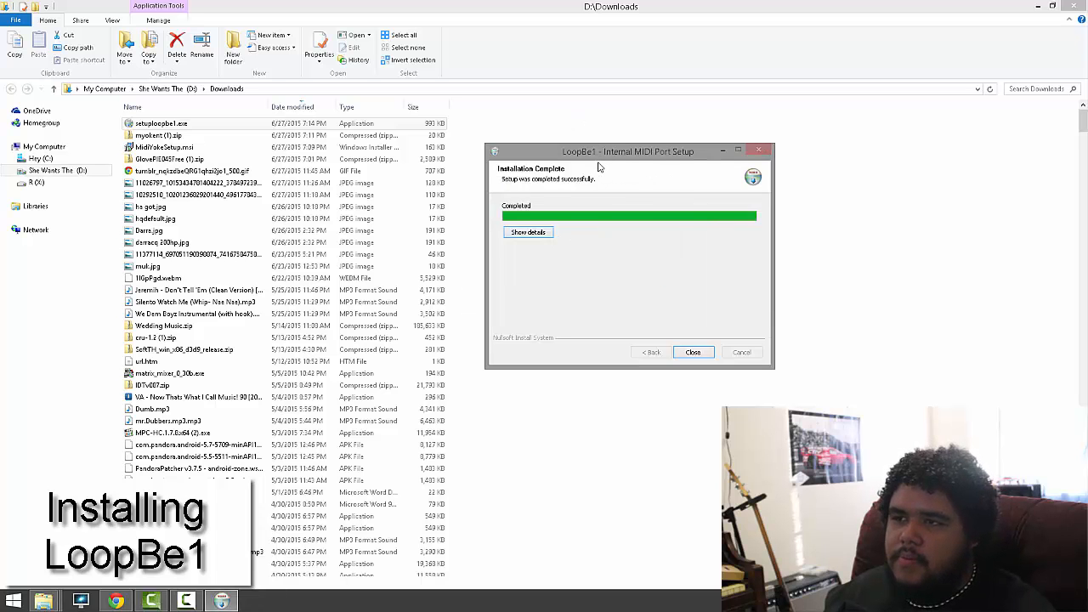
{"action": "left_click", "coordinate": [694, 351]}
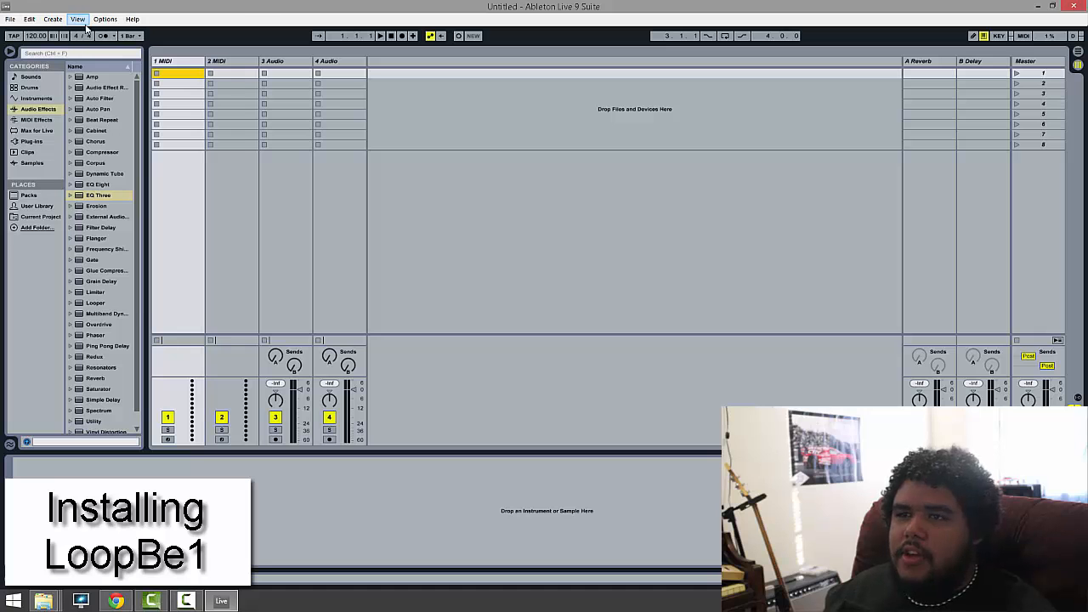
In Preferences > MIDI Sync, enable Track input for LoopBe Internal MIDI and close
{"action": "left_click", "coordinate": [106, 19]}
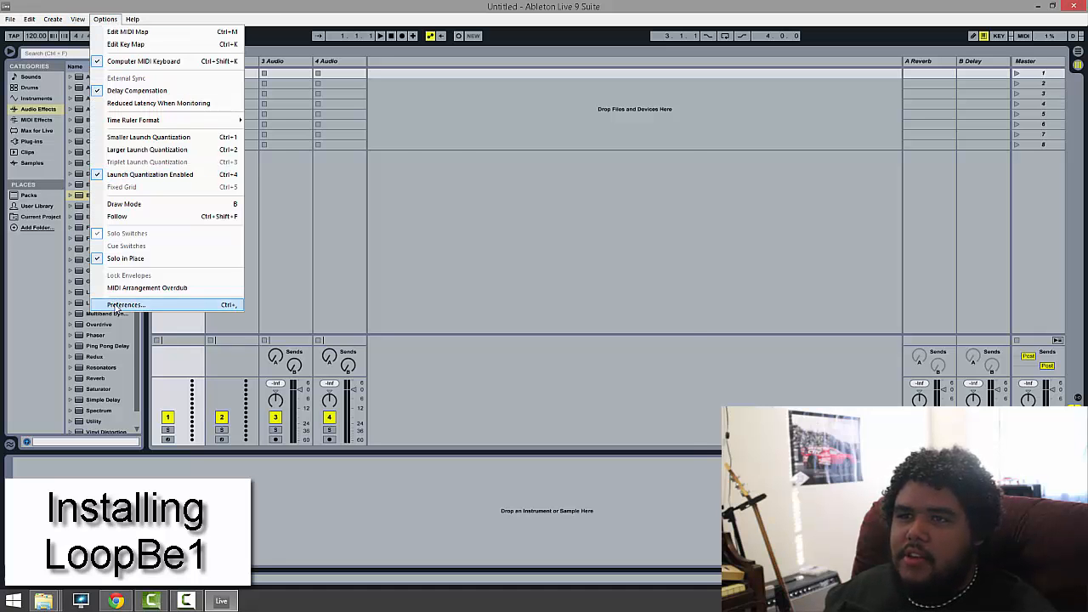
{"action": "left_click", "coordinate": [126, 304]}
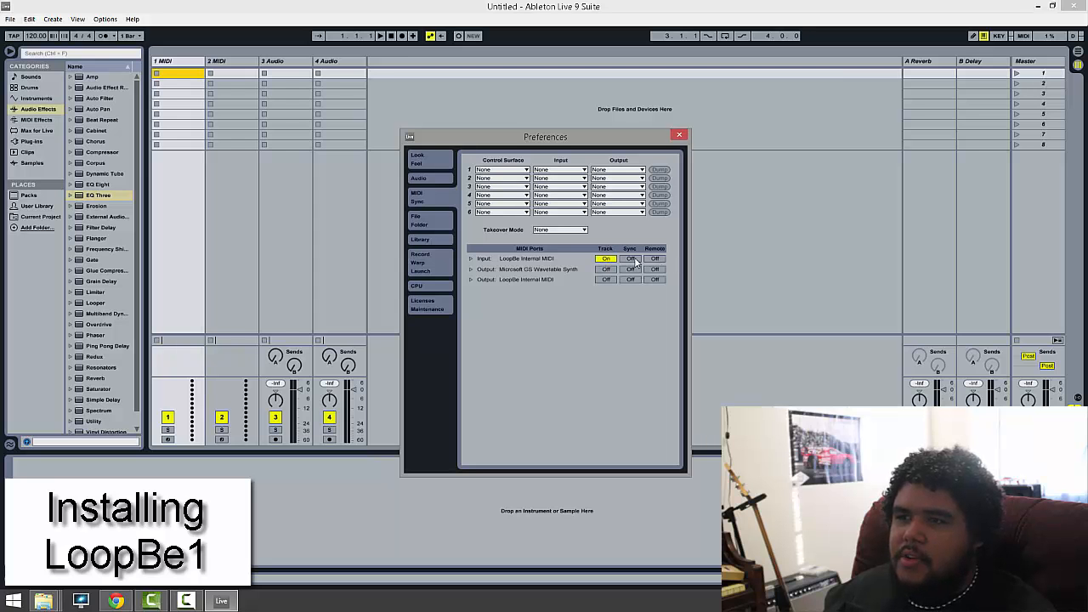
{"action": "mouse_move", "coordinate": [670, 260]}
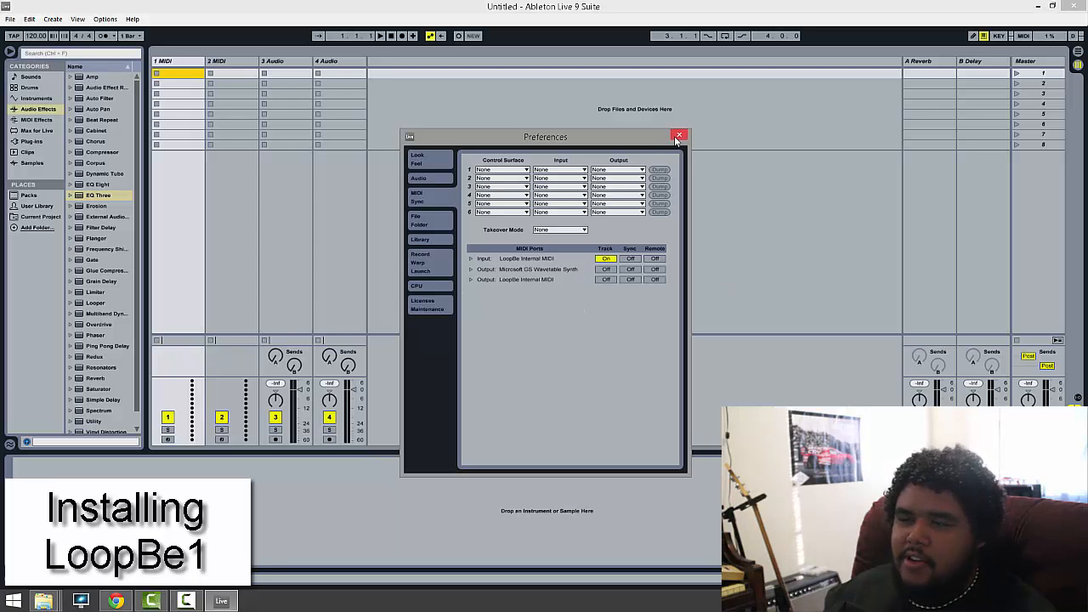
{"action": "left_click", "coordinate": [680, 136]}
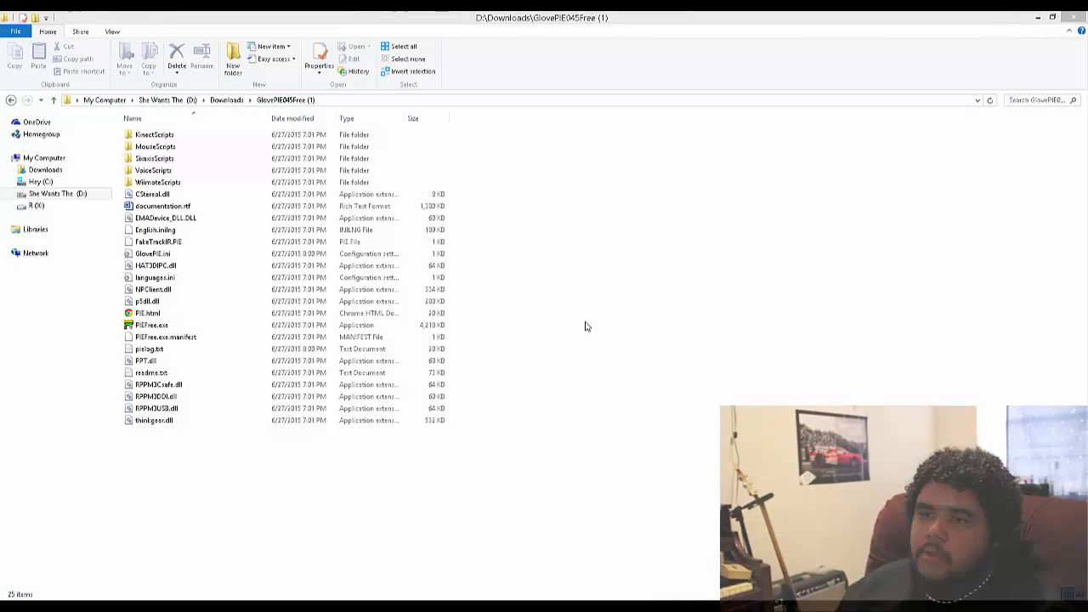
Select the PIEFree application in the extracted folder and return to the Ableton Live window
{"action": "left_click", "coordinate": [153, 325]}
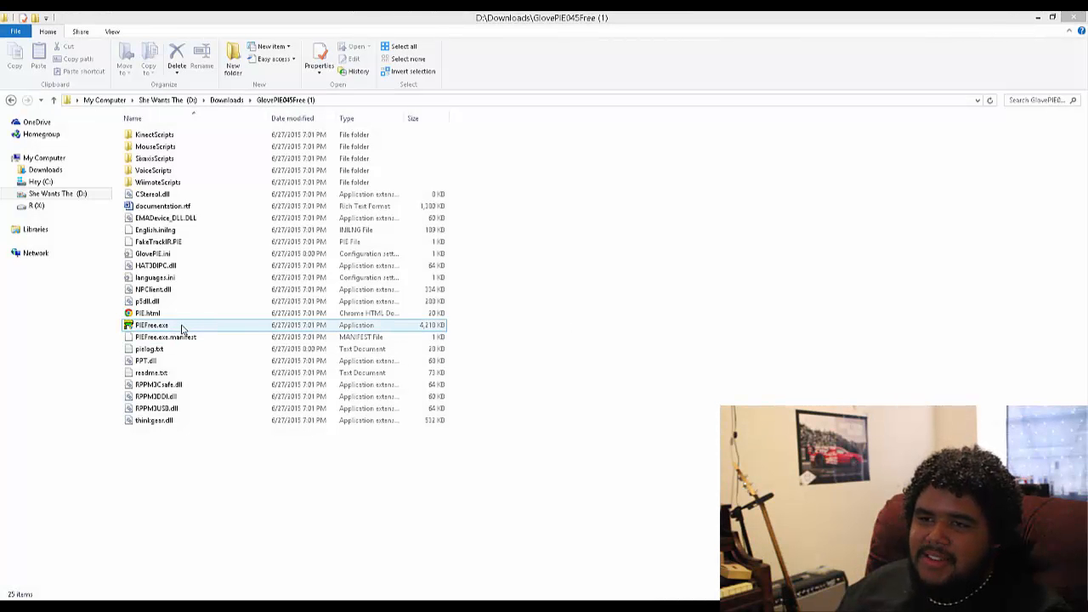
{"action": "left_click", "coordinate": [547, 355]}
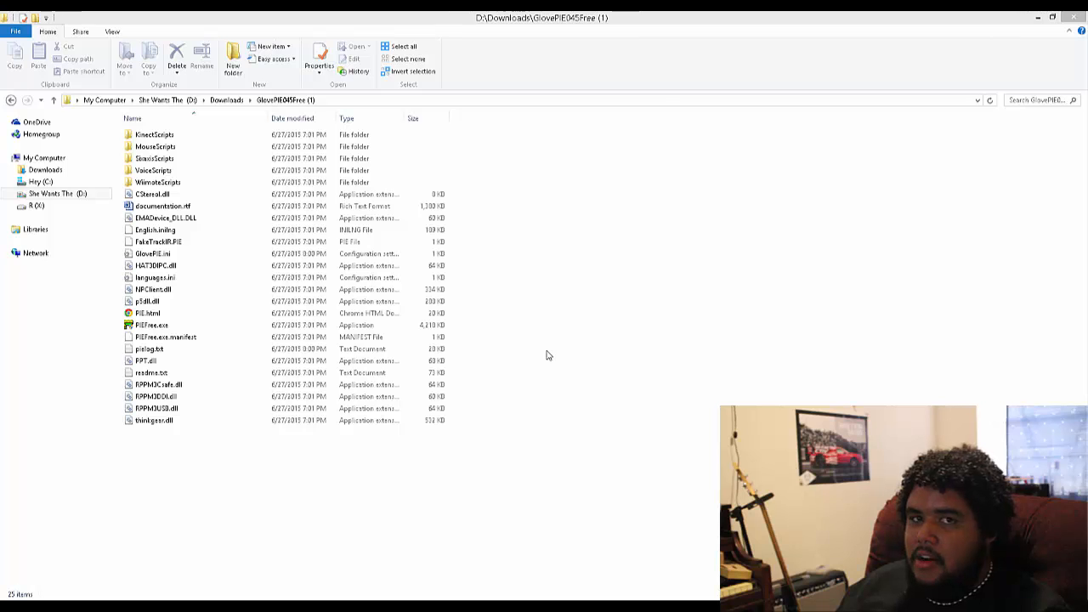
{"action": "mouse_move", "coordinate": [524, 391]}
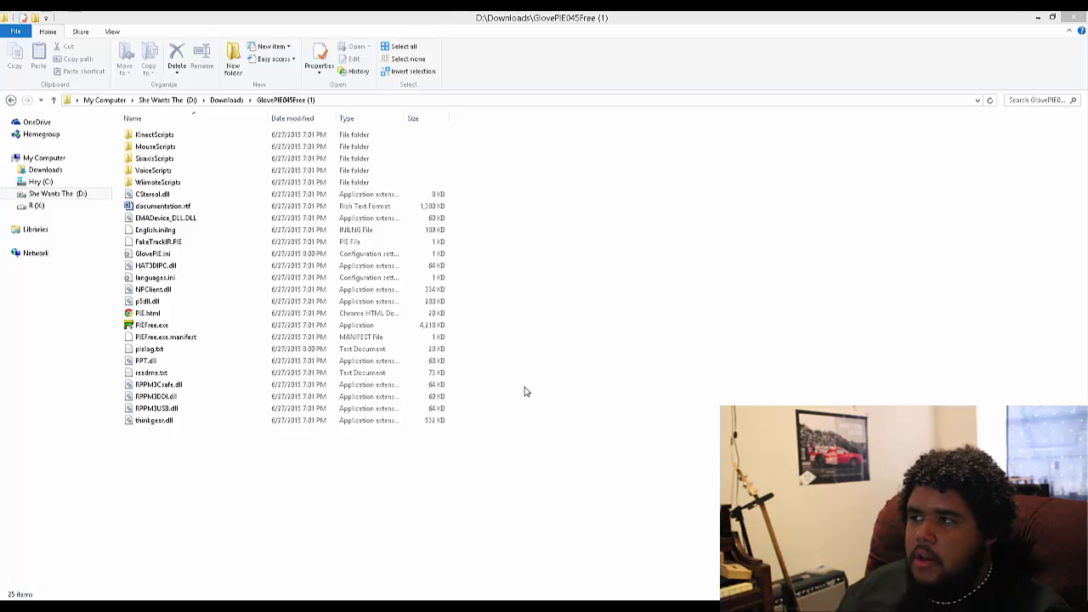
{"action": "mouse_move", "coordinate": [80, 568]}
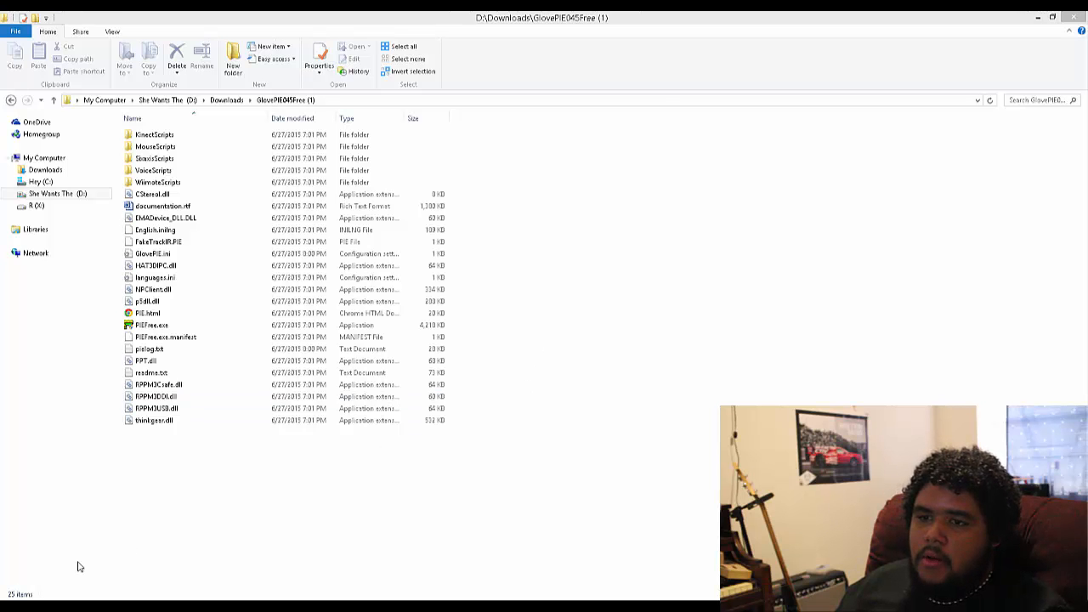
{"action": "mouse_move", "coordinate": [94, 296]}
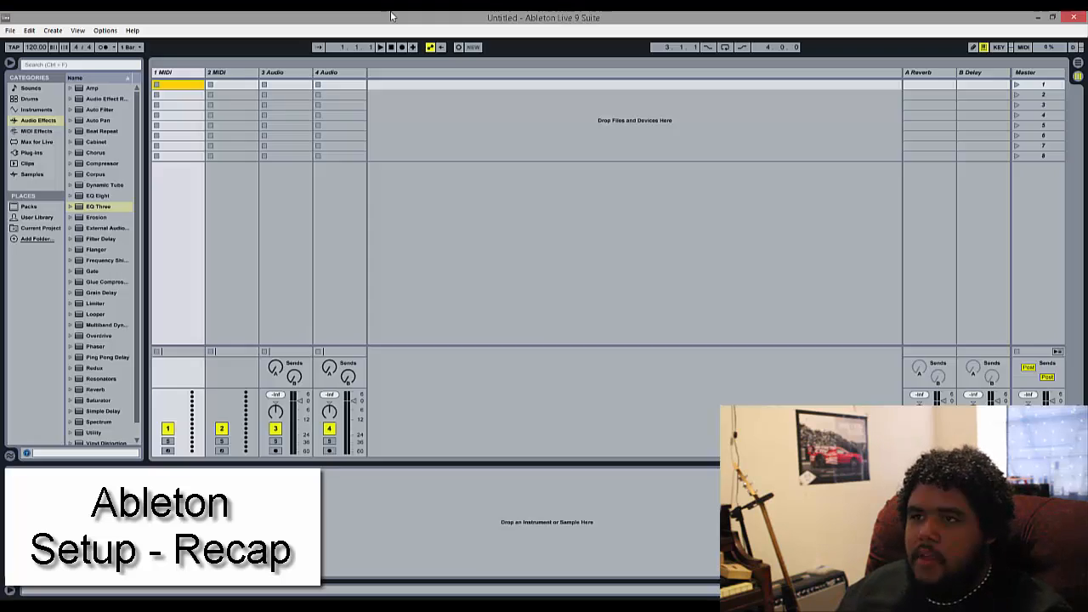
{"action": "left_click", "coordinate": [29, 30]}
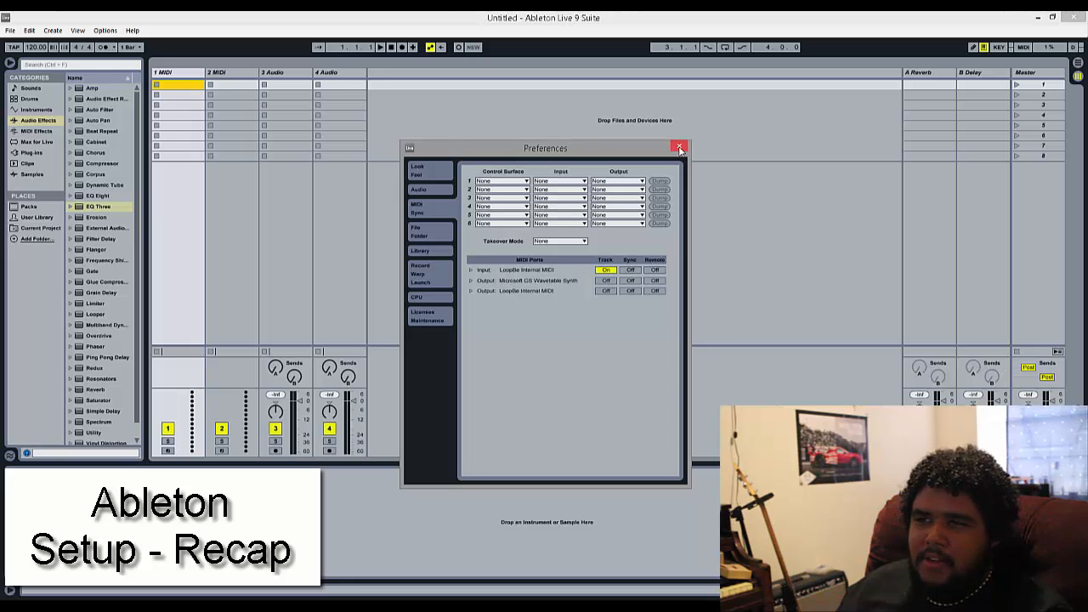
{"action": "left_click", "coordinate": [680, 146]}
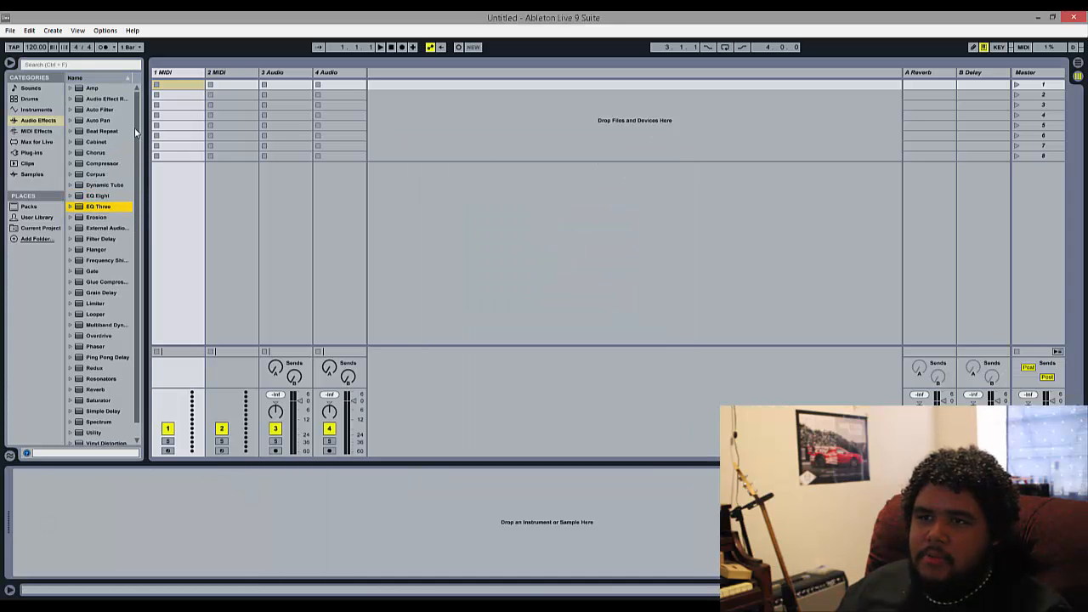
Search Instruments for piano and load an Electric Piano preset onto the first MIDI track
{"action": "left_click", "coordinate": [37, 109]}
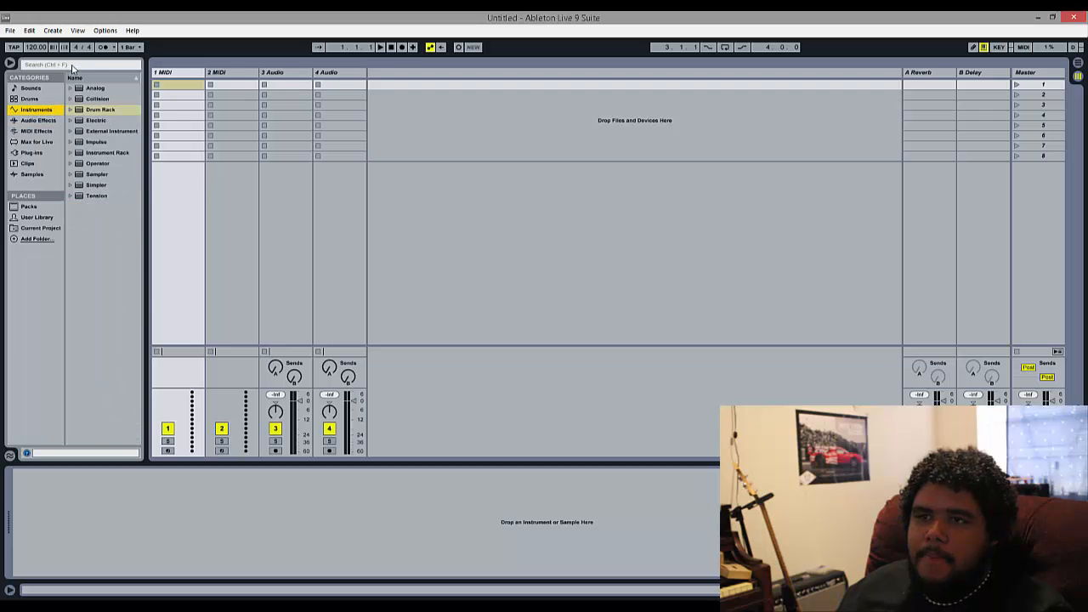
{"action": "type", "text": "n"}
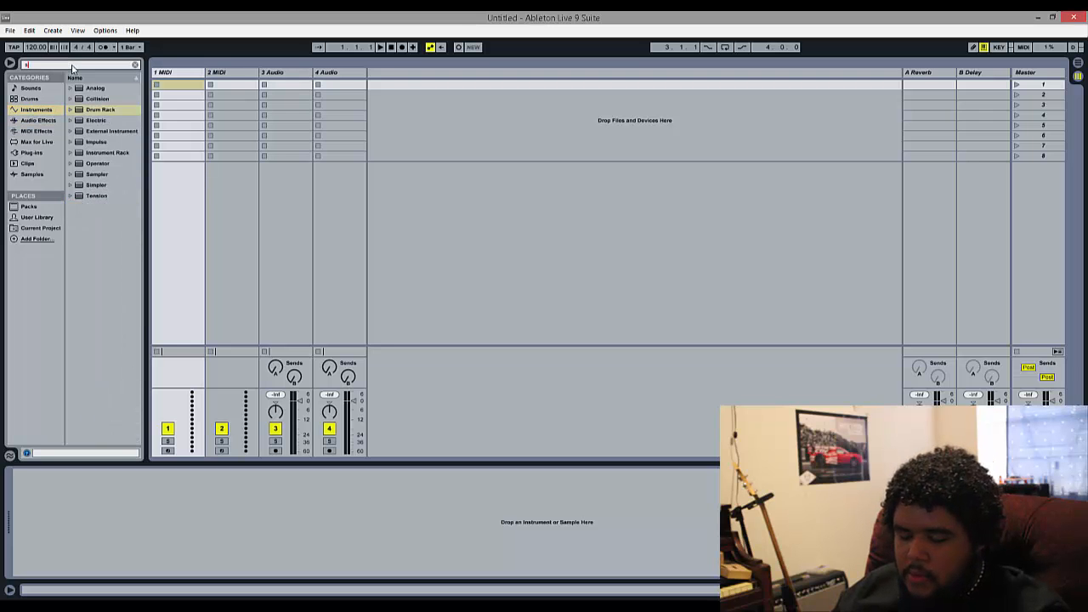
{"action": "type", "text": "pa"}
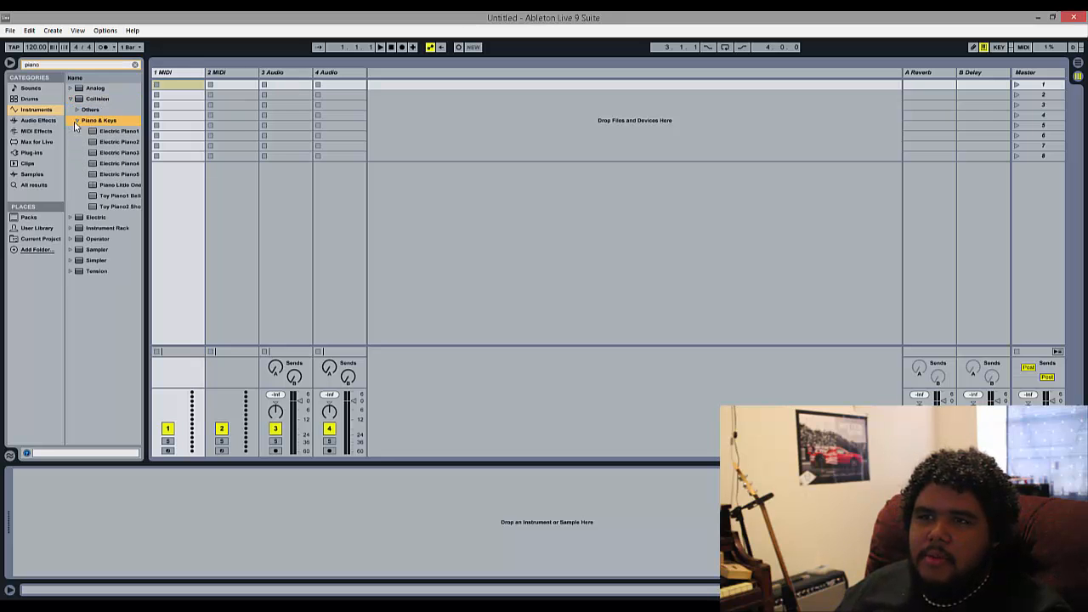
{"action": "double_click", "coordinate": [115, 131]}
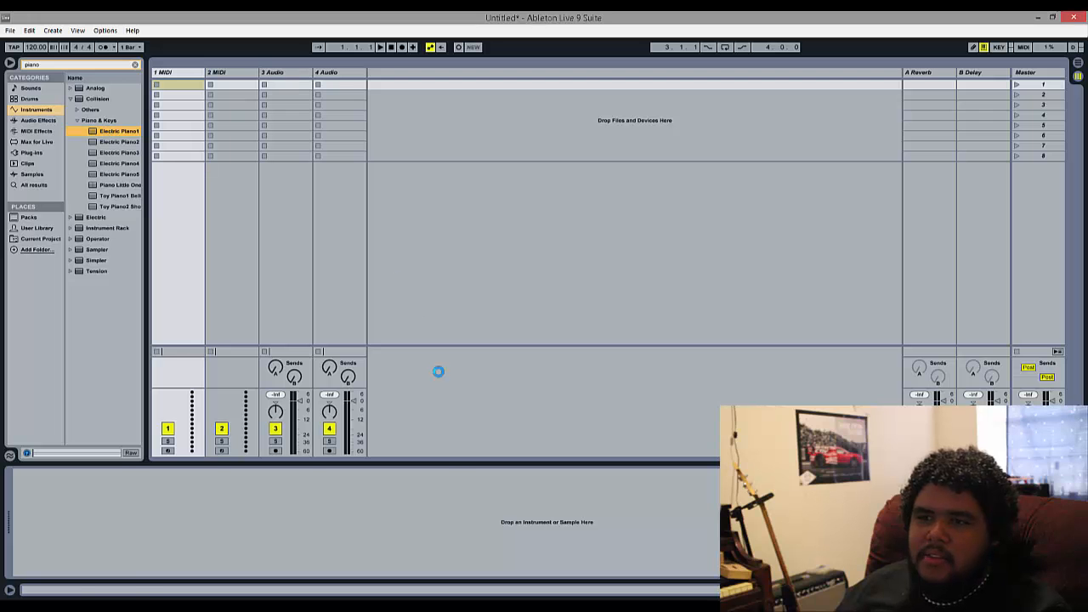
{"action": "double_click", "coordinate": [119, 131]}
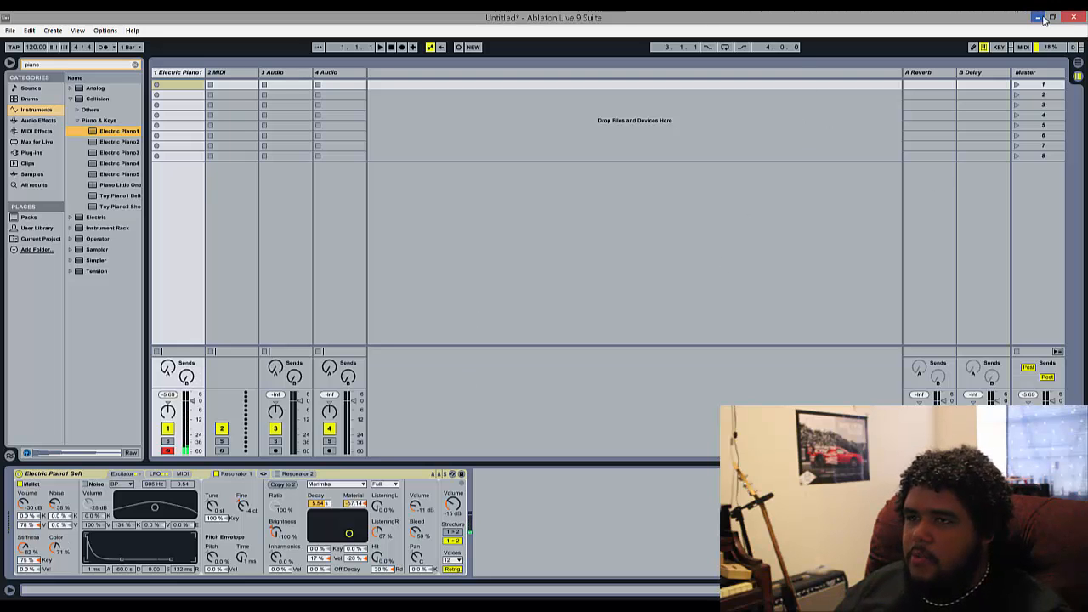
{"action": "mouse_move", "coordinate": [1043, 17]}
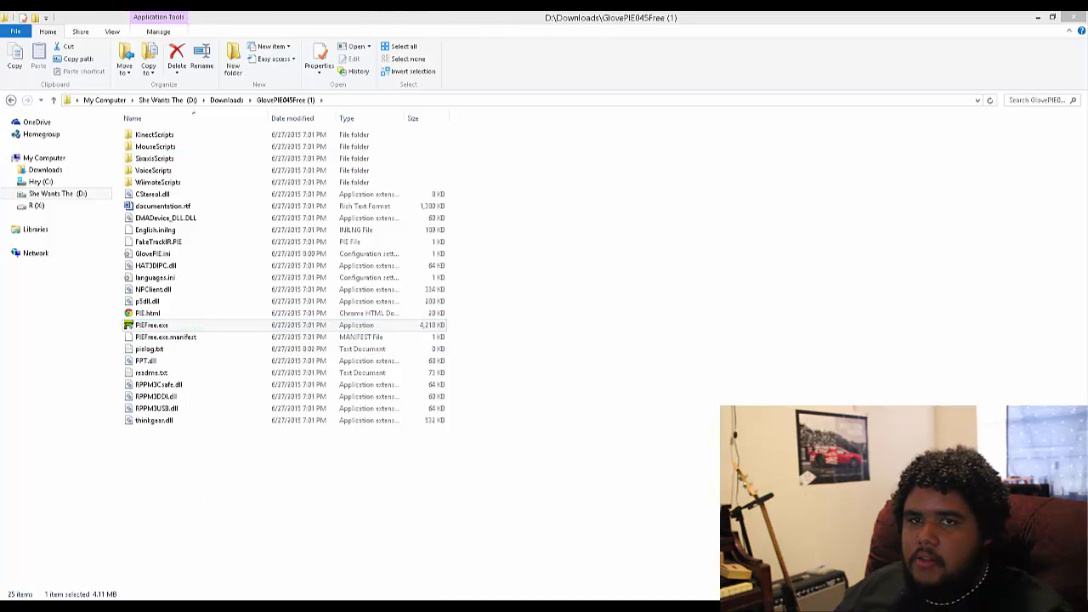
Launch GlovePIE.exe from its folder and show its GUI script editor
{"action": "double_click", "coordinate": [151, 324]}
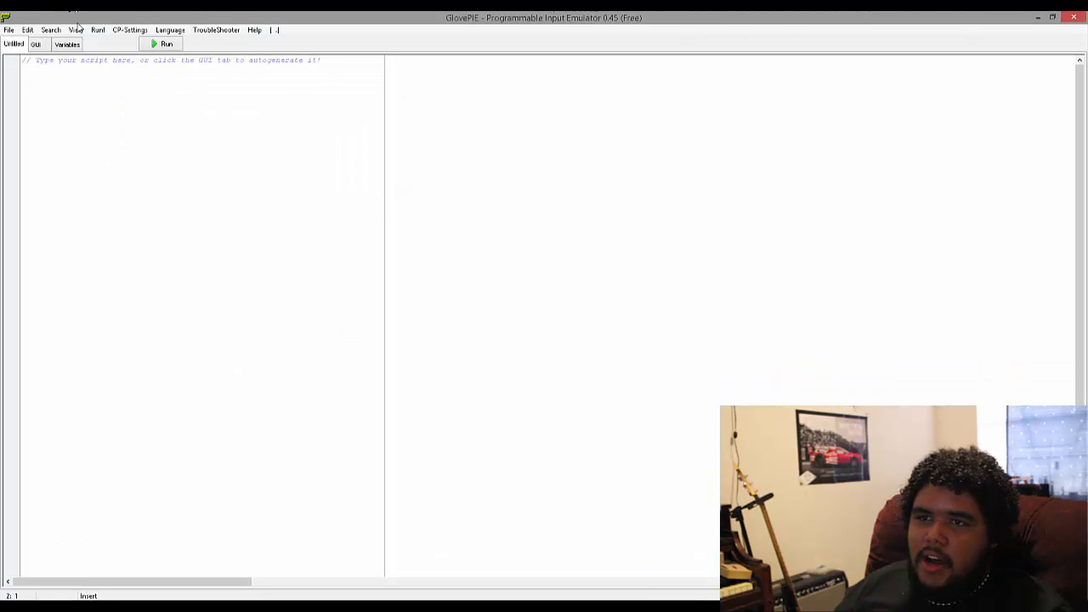
{"action": "left_click", "coordinate": [36, 44]}
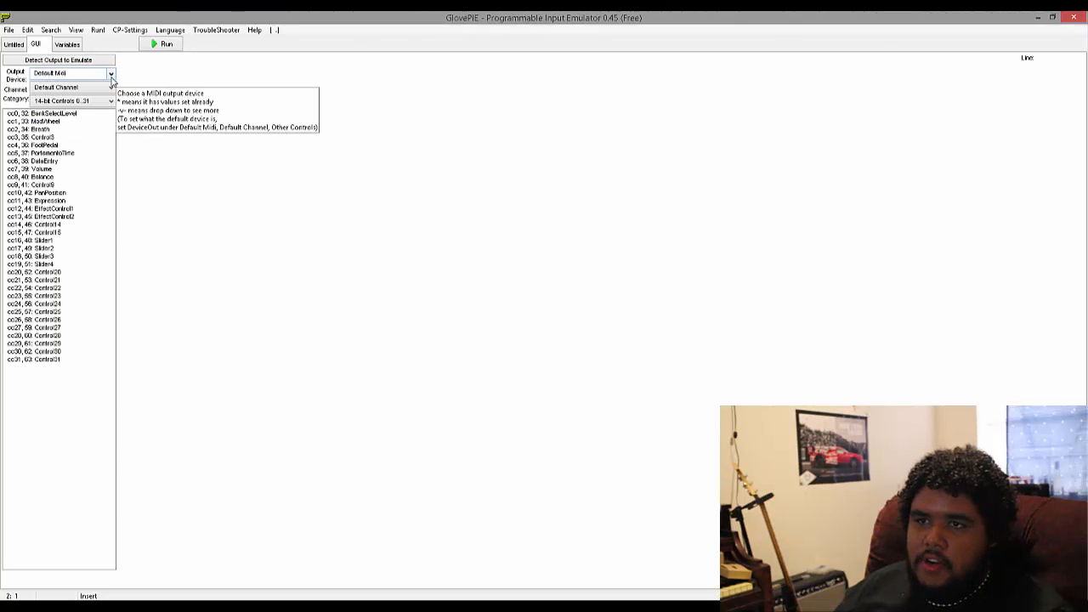
Choose LoopBe Internal MIDI as the output device on channel 1 and list the categories
{"action": "left_click", "coordinate": [111, 71]}
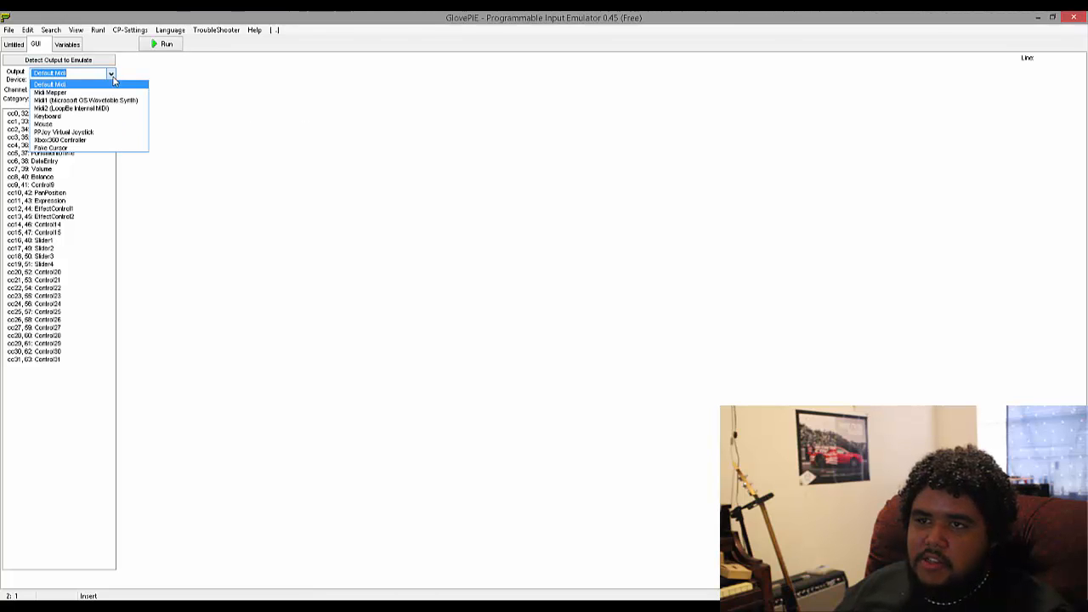
{"action": "mouse_move", "coordinate": [119, 109]}
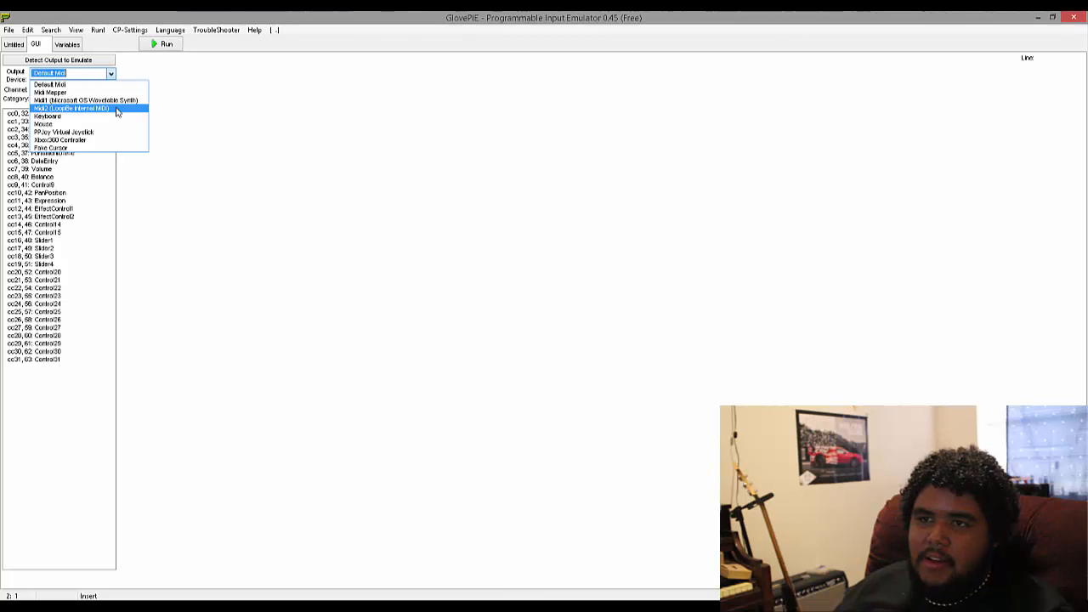
{"action": "left_click", "coordinate": [71, 109]}
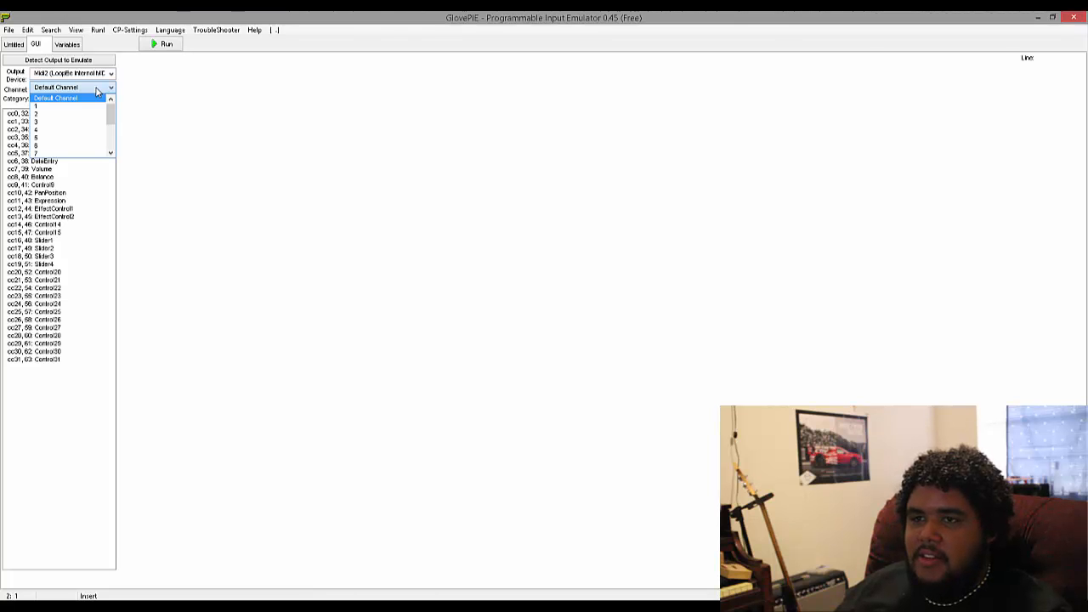
{"action": "left_click", "coordinate": [68, 105]}
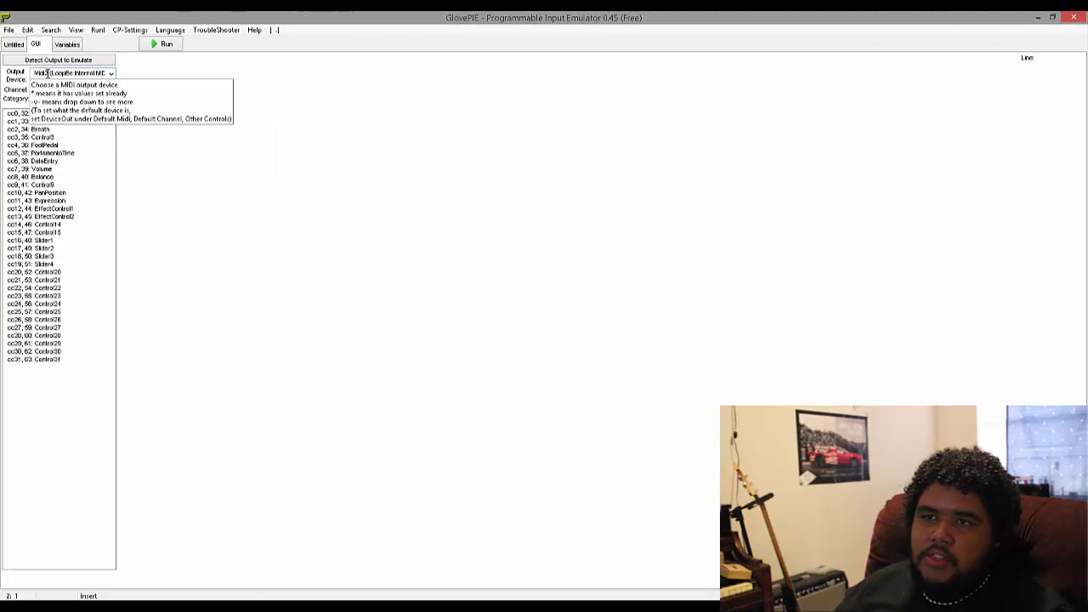
{"action": "left_click", "coordinate": [70, 73]}
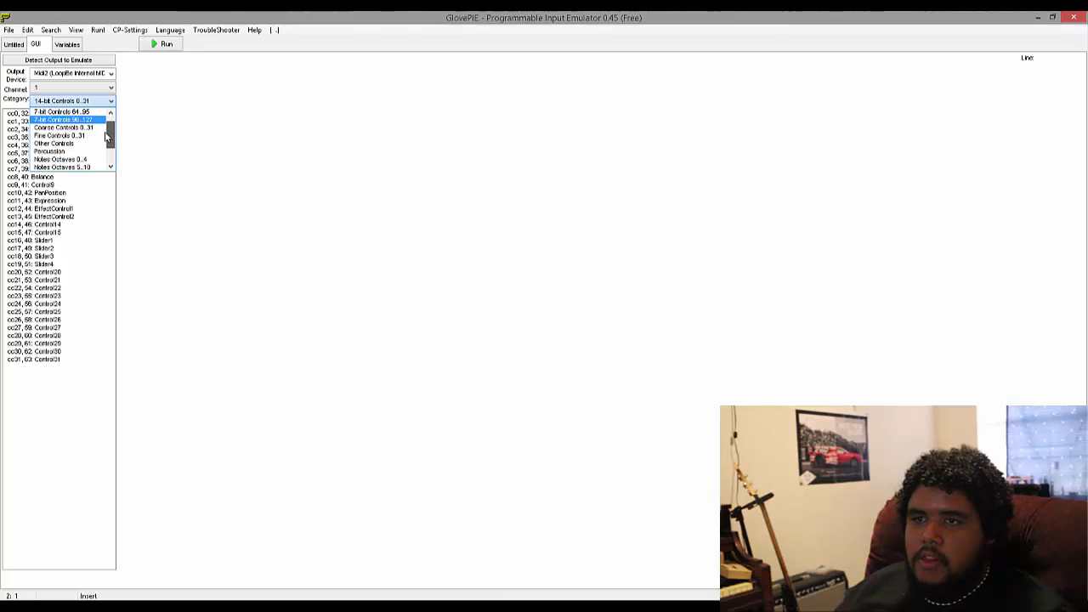
Under Notes Octaves 0..4, map note E4 to the detected controller A button and apply it
{"action": "left_click", "coordinate": [62, 160]}
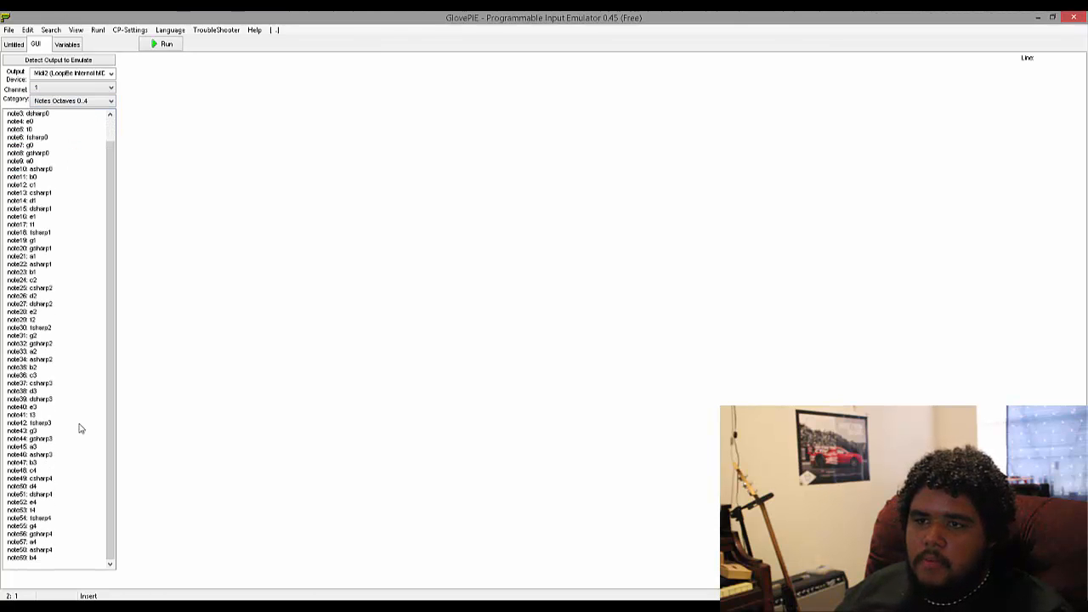
{"action": "left_click", "coordinate": [34, 542]}
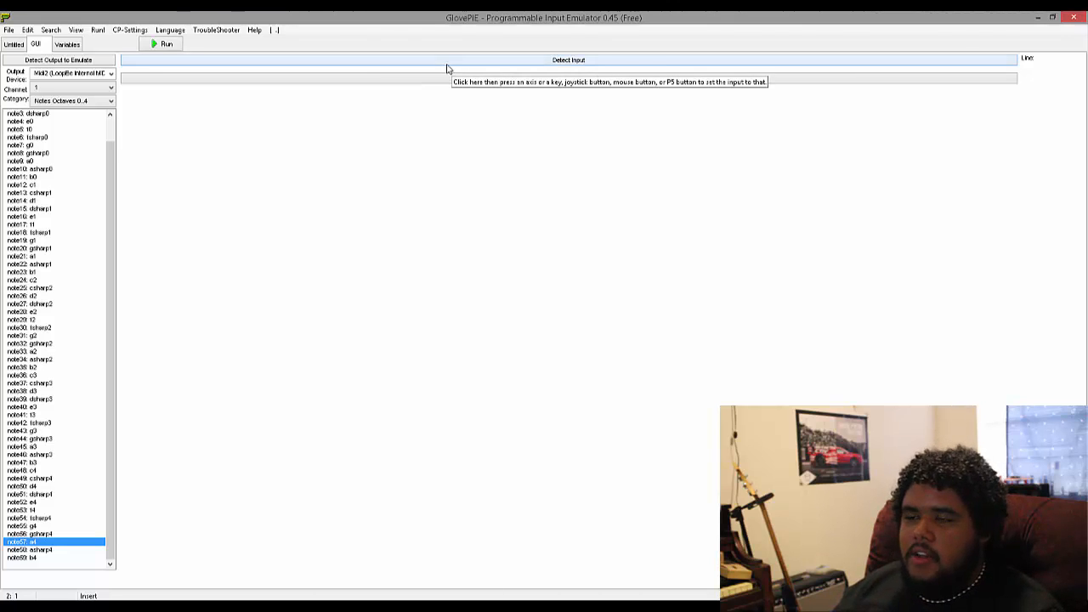
{"action": "left_click", "coordinate": [568, 59]}
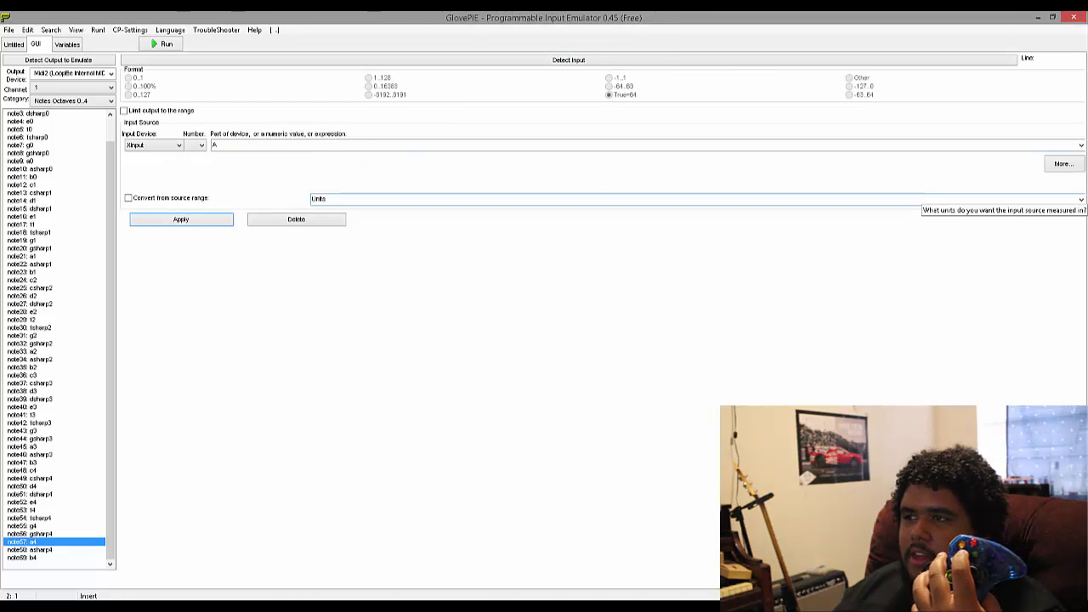
{"action": "mouse_move", "coordinate": [284, 294]}
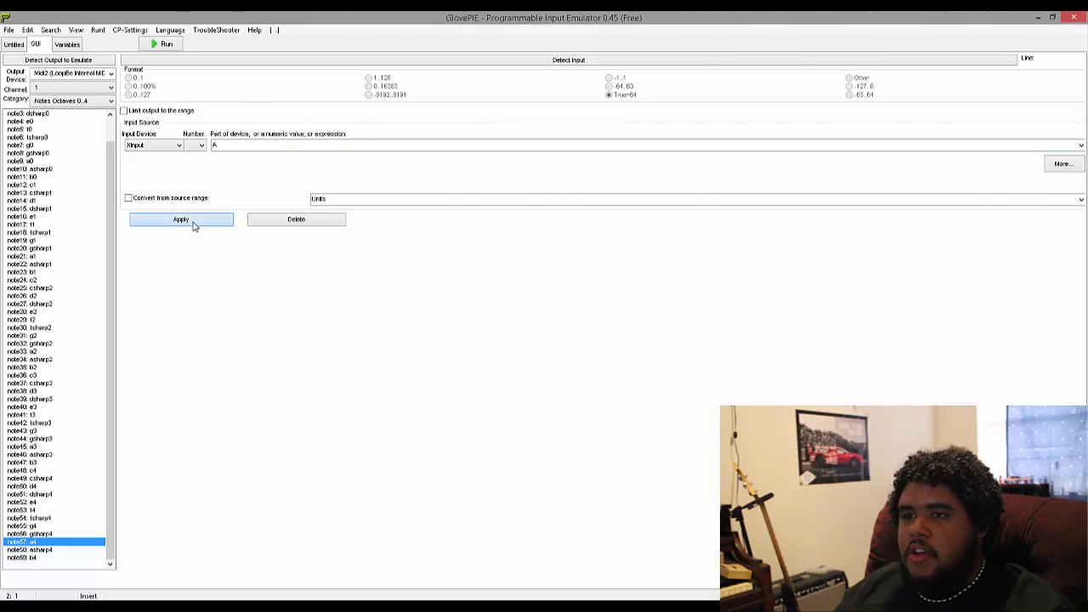
{"action": "left_click", "coordinate": [180, 219]}
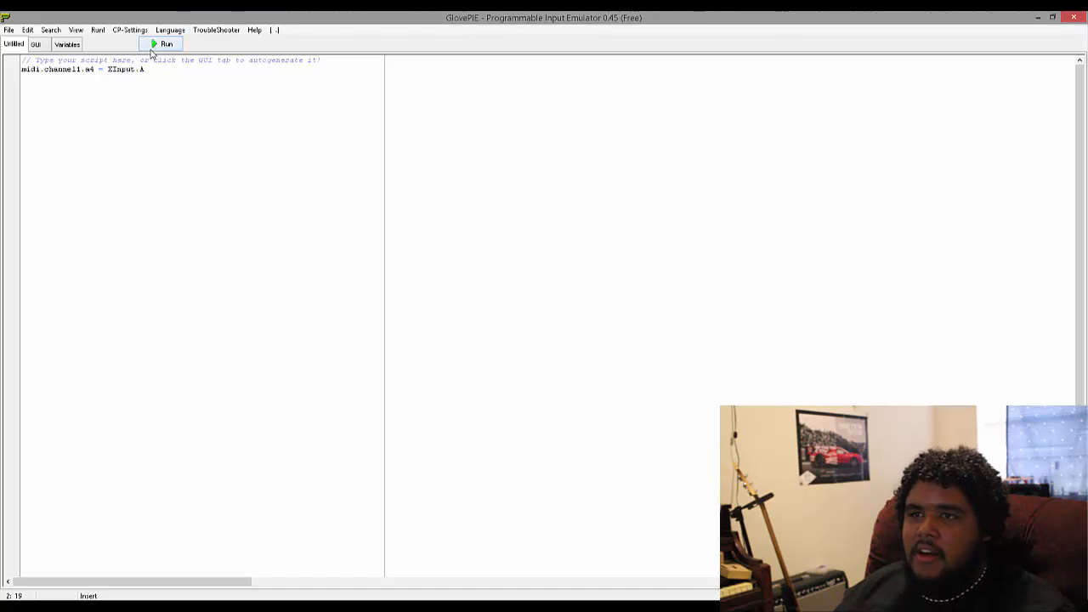
Test-run the script, change 'midi' to 'midi2' in the mapping line, and run it again
{"action": "left_click", "coordinate": [161, 44]}
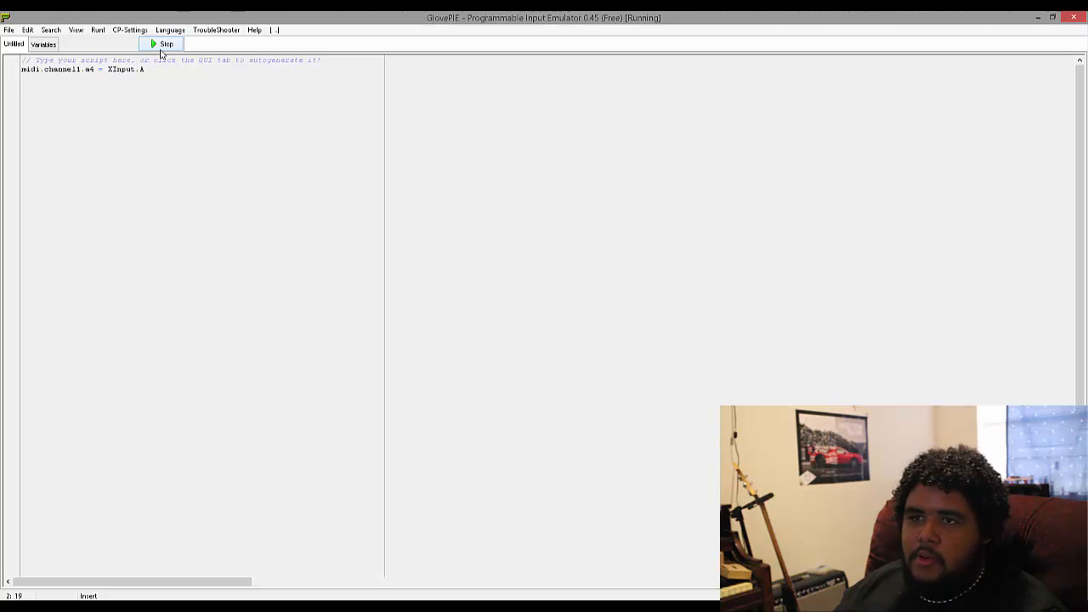
{"action": "left_click", "coordinate": [165, 45]}
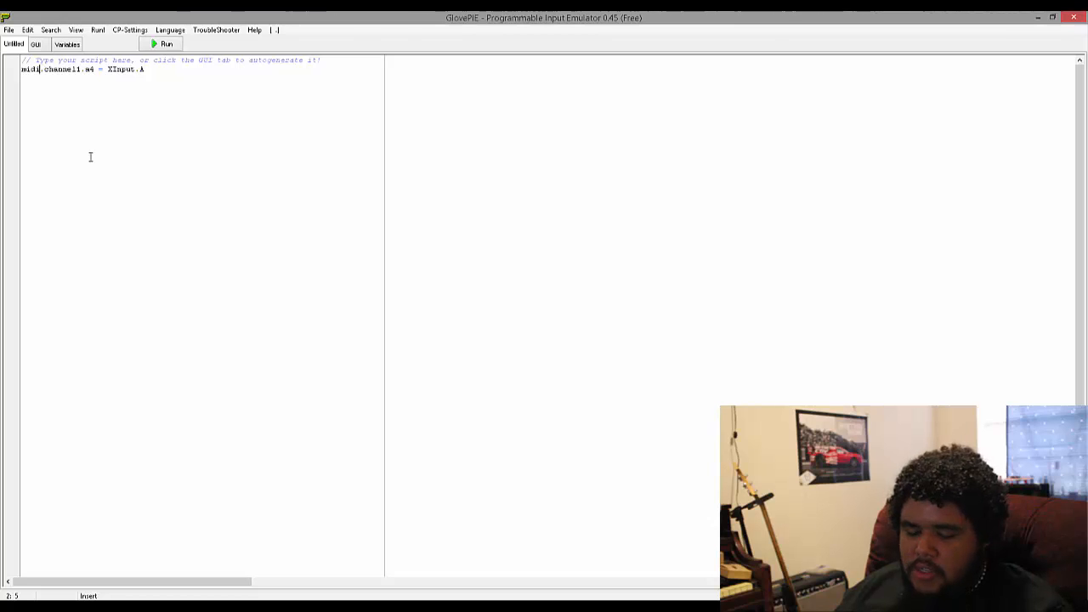
{"action": "type", "text": "2"}
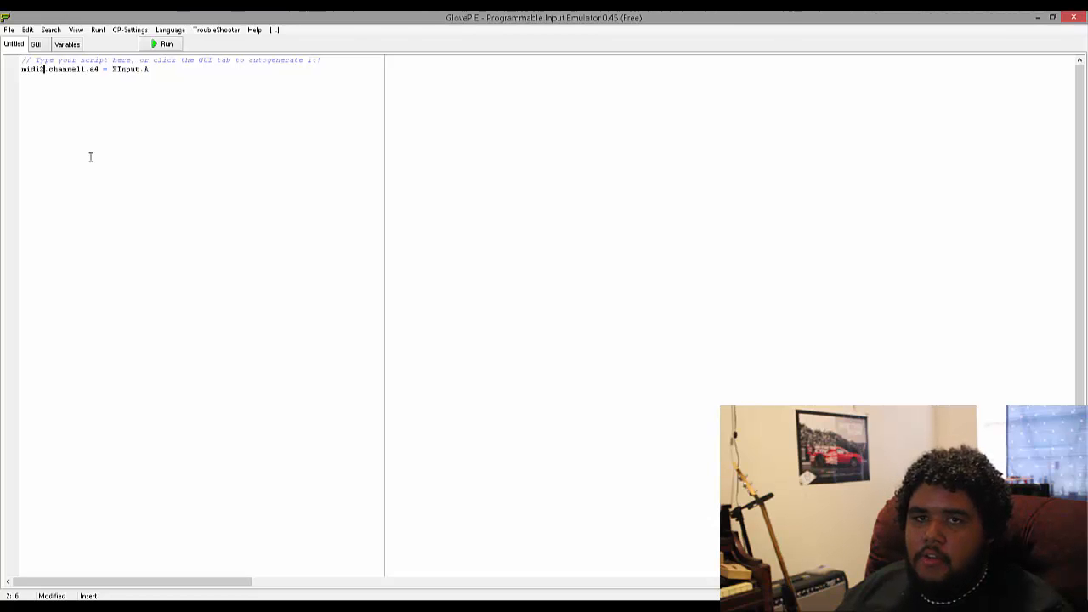
{"action": "mouse_move", "coordinate": [162, 44]}
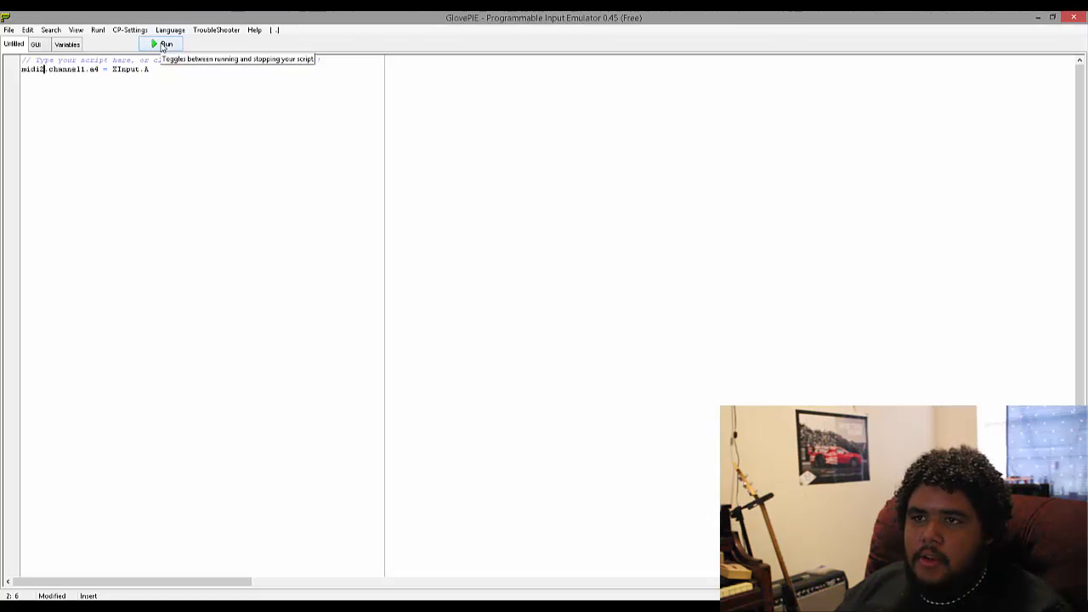
{"action": "left_click", "coordinate": [166, 45]}
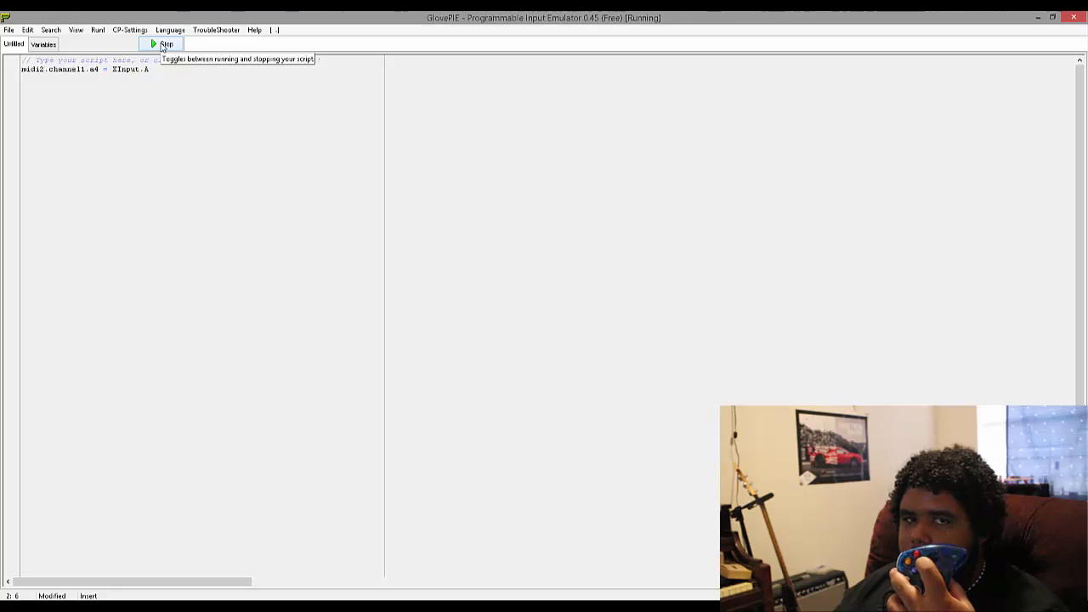
{"action": "mouse_move", "coordinate": [187, 391]}
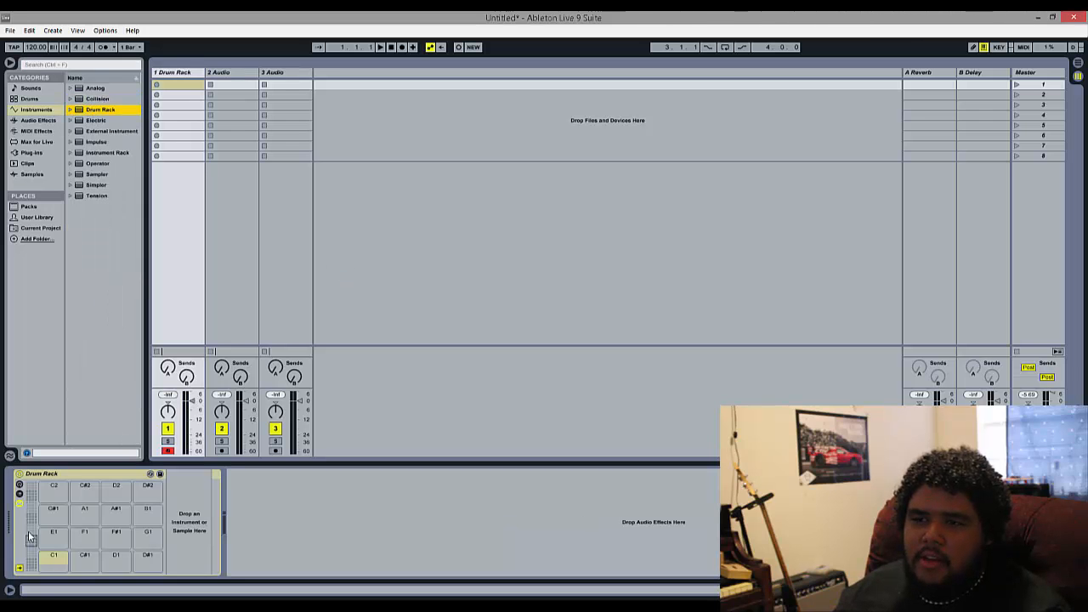
{"action": "mouse_move", "coordinate": [85, 537]}
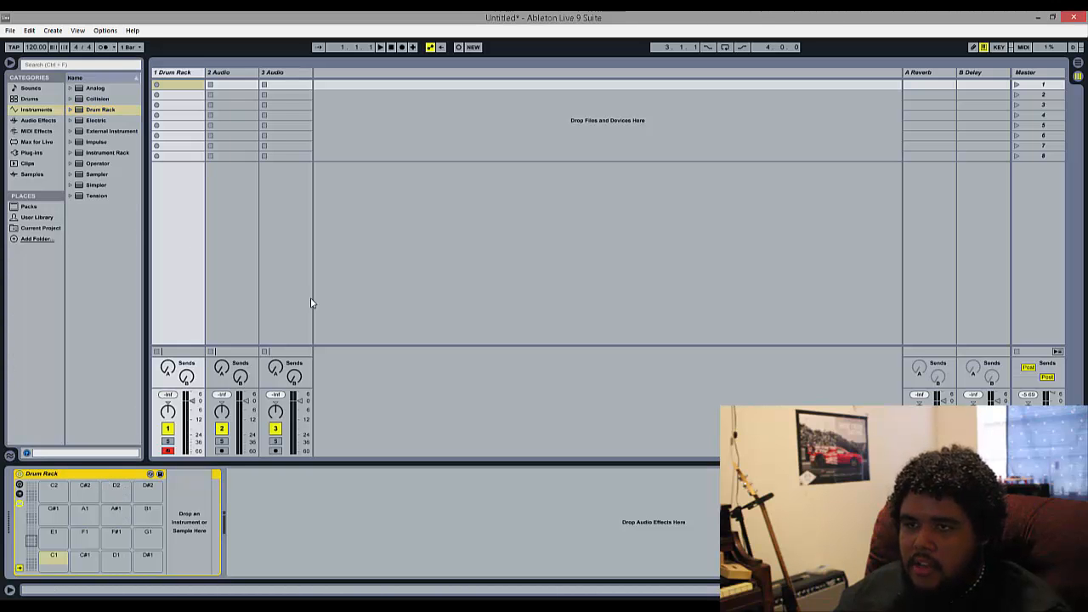
Search the Samples library for 'kick' and load a kick sample onto a Drum Rack pad
{"action": "left_click", "coordinate": [33, 173]}
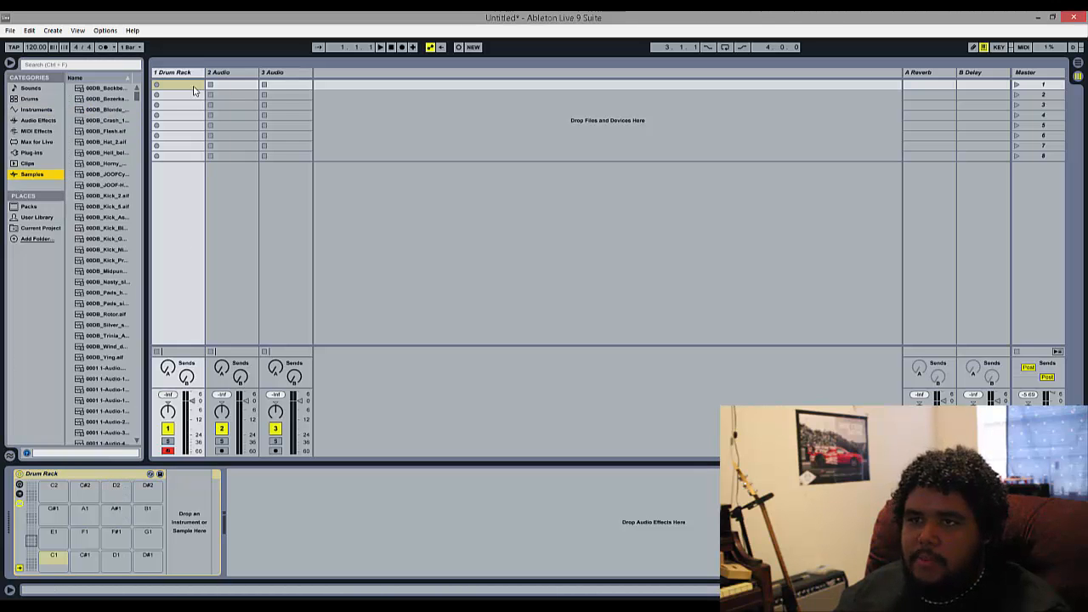
{"action": "left_click", "coordinate": [82, 65]}
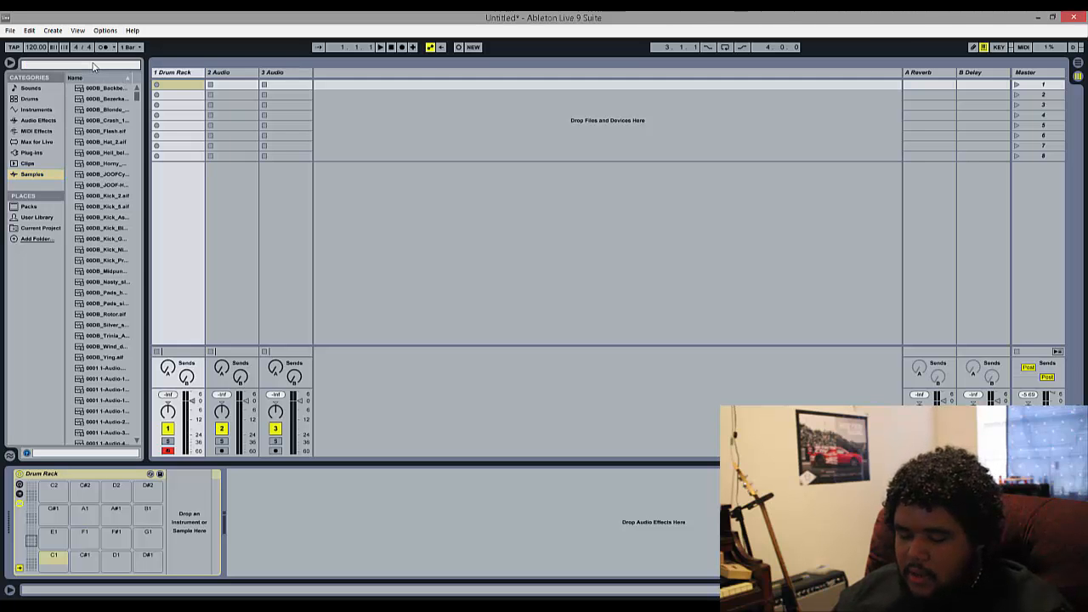
{"action": "type", "text": "kick"}
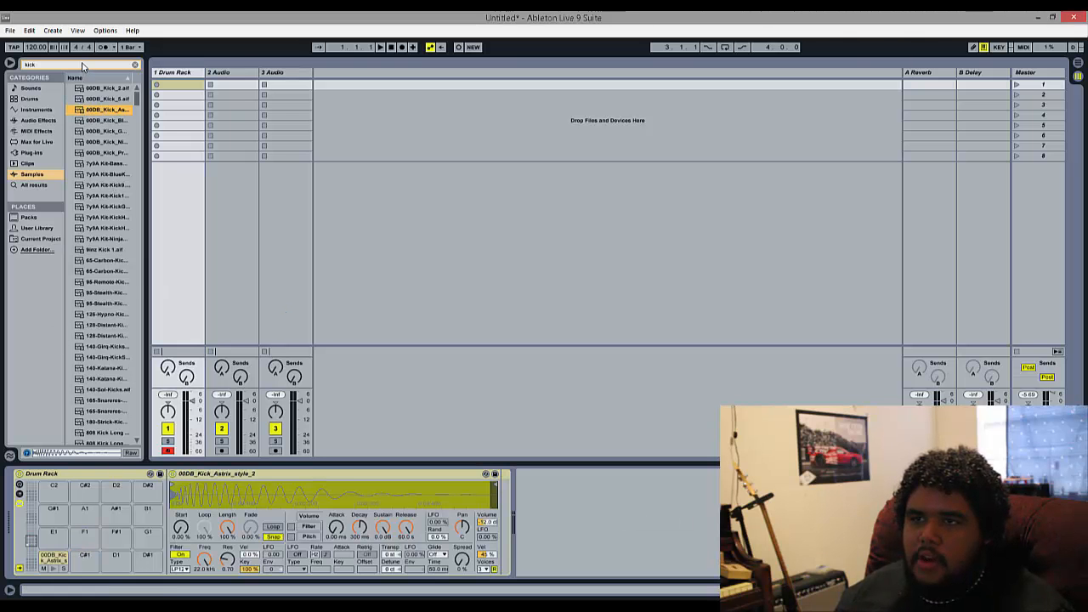
{"action": "left_click", "coordinate": [76, 64]}
{"action": "type", "text": "snare"}
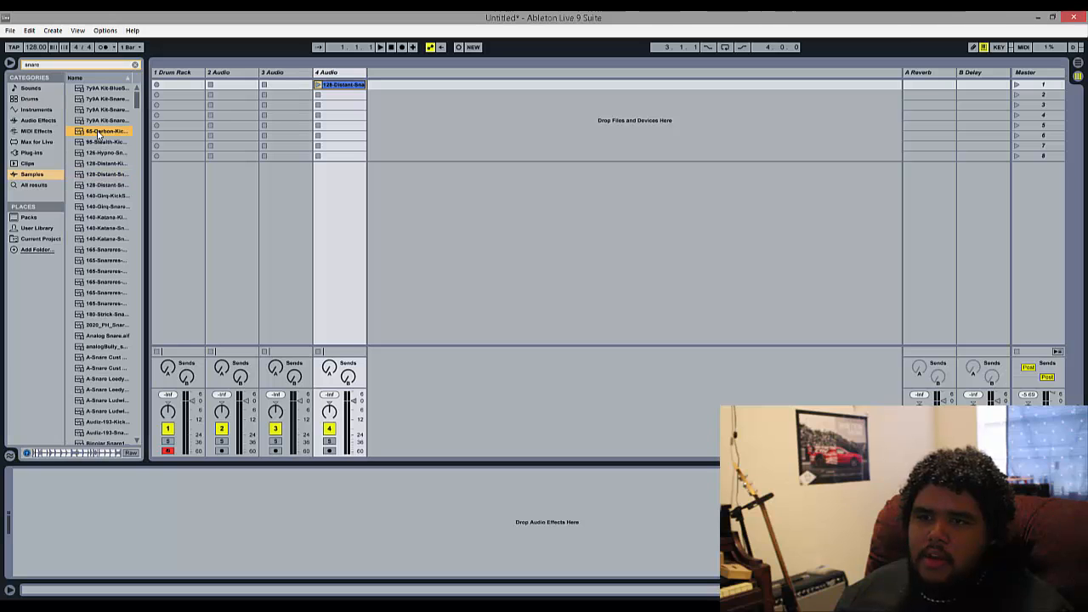
{"action": "left_click", "coordinate": [102, 98]}
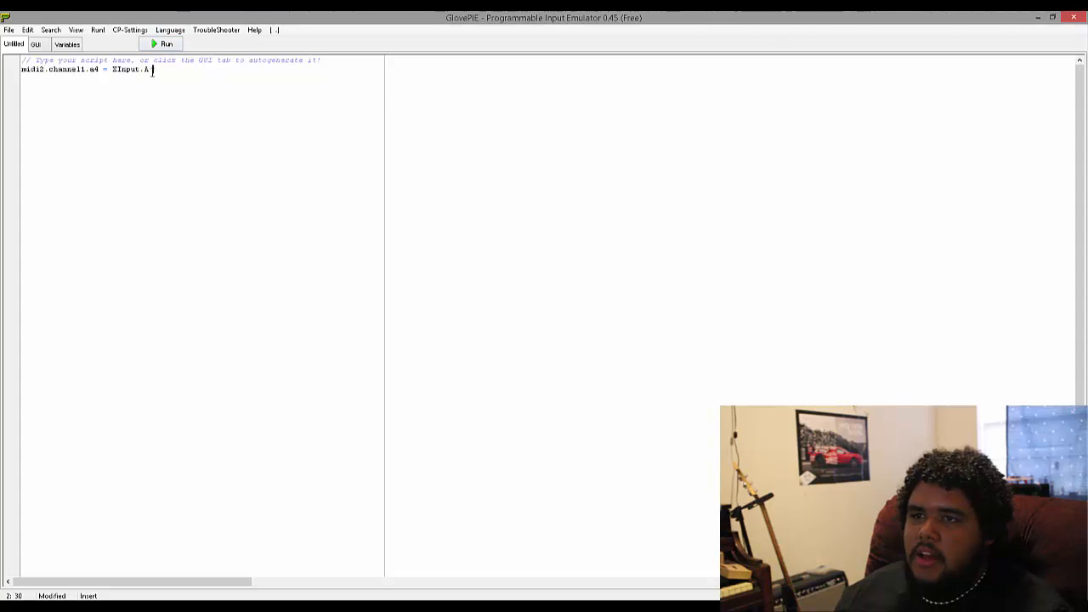
Write the first mapping line 'midi2.channel1.c1 = XInput.A' for button A
{"action": "key", "text": "ctrl+a"}
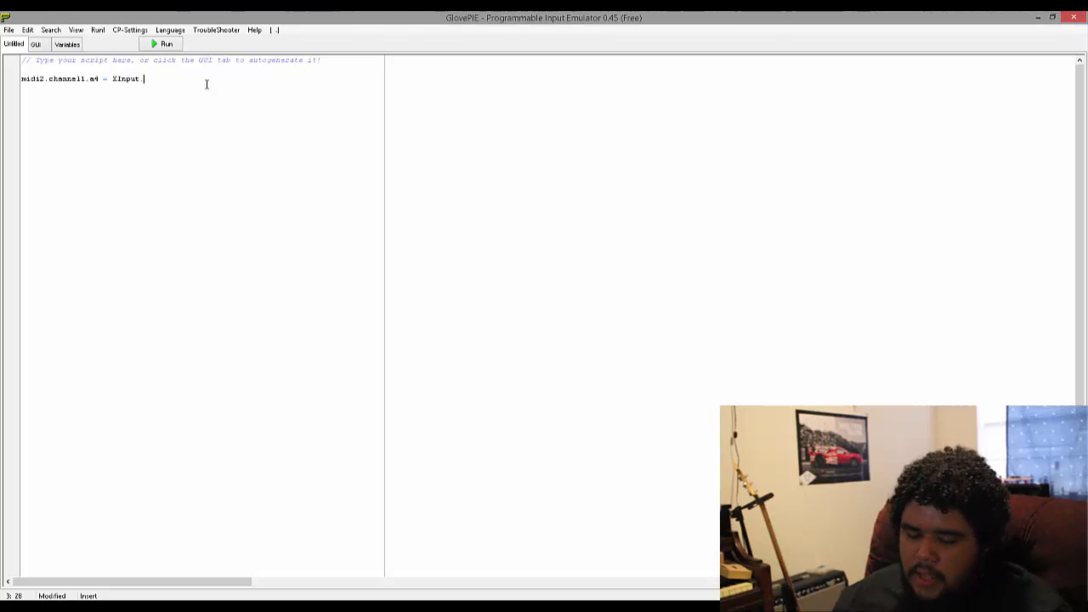
{"action": "type", "text": "e"}
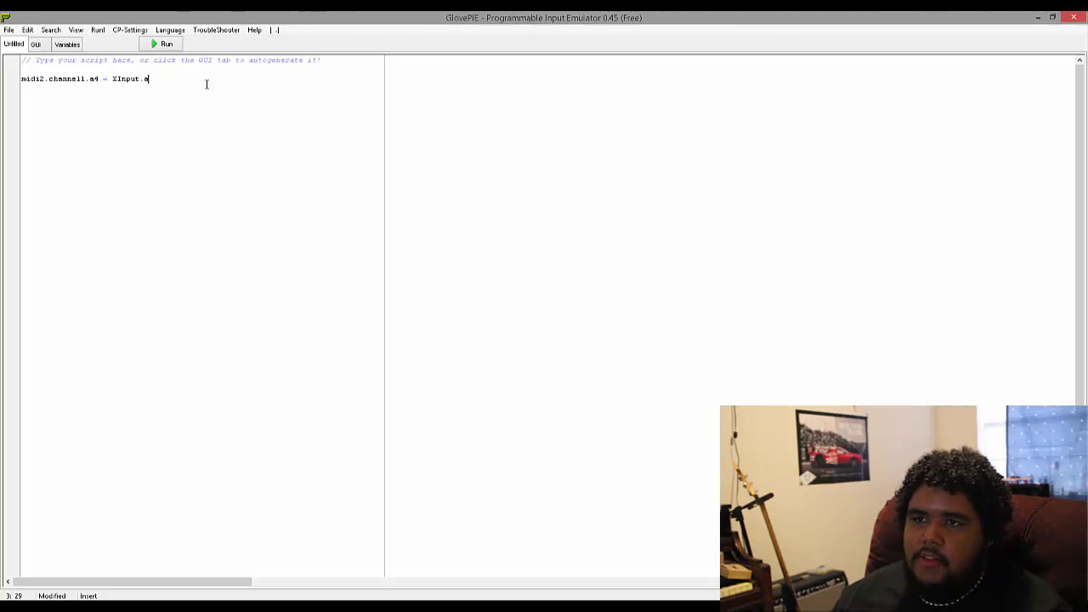
{"action": "type", "text": "A"}
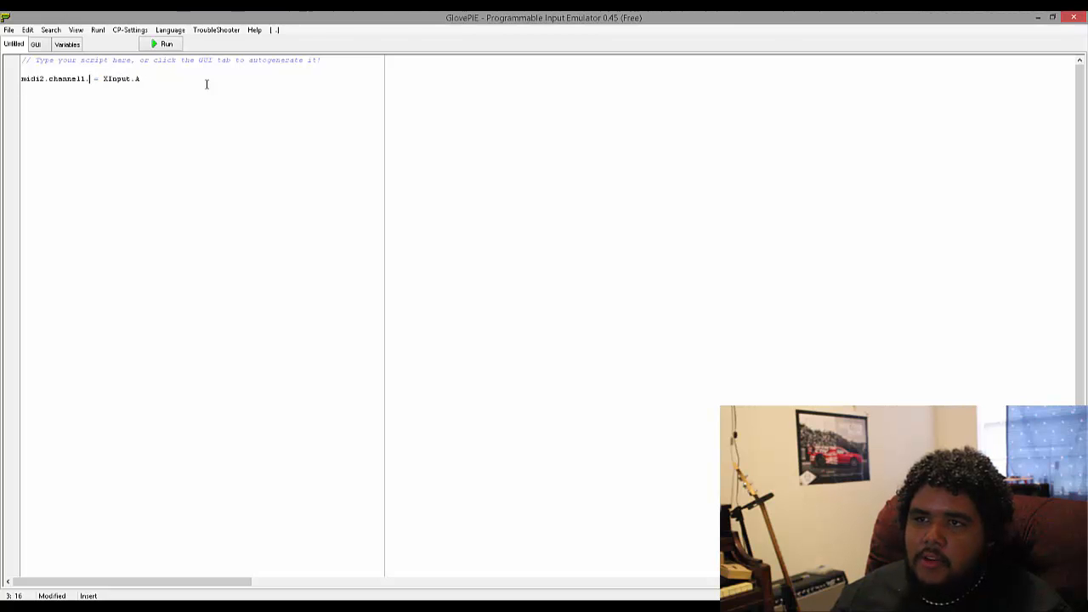
{"action": "type", "text": "c1"}
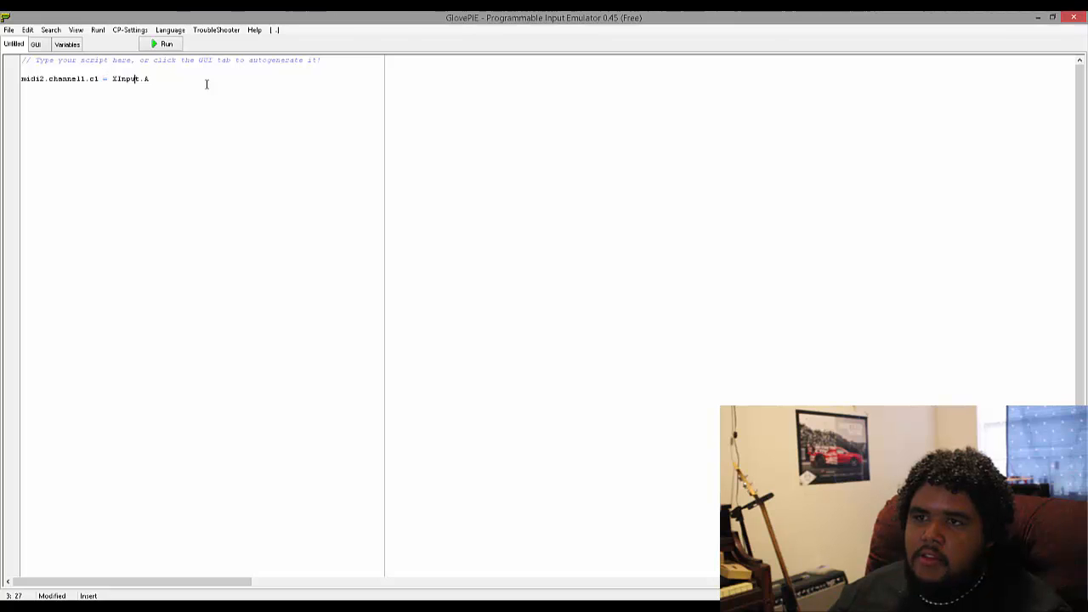
{"action": "type", "text": "midi2.channel1.a4 = XInput.A"}
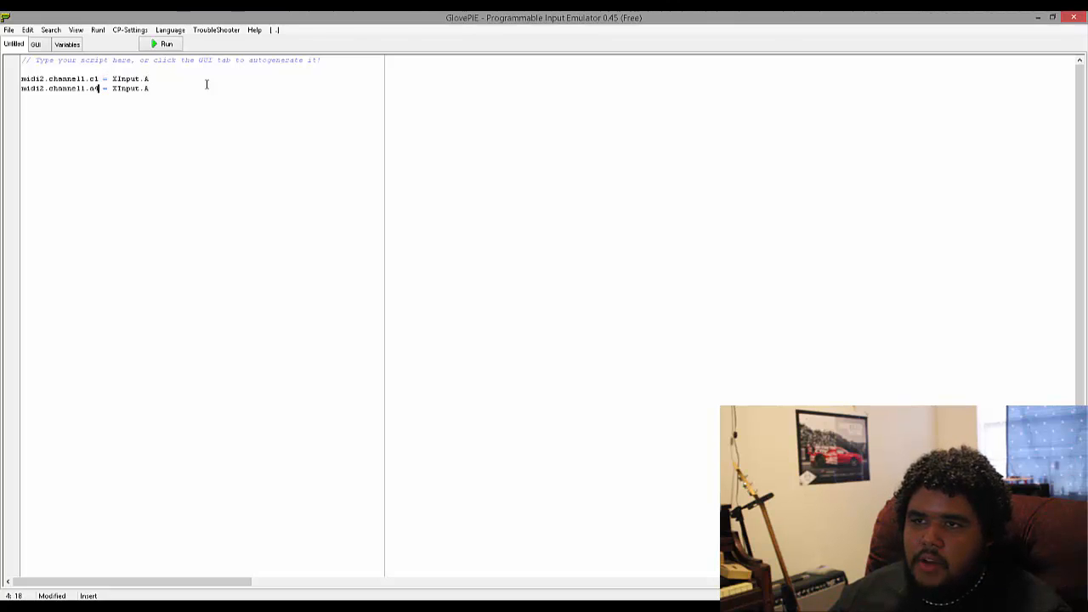
Add the second line 'midi2.channel1.d1 = XInput.B' for button B and run the script
{"action": "type", "text": "d1"}
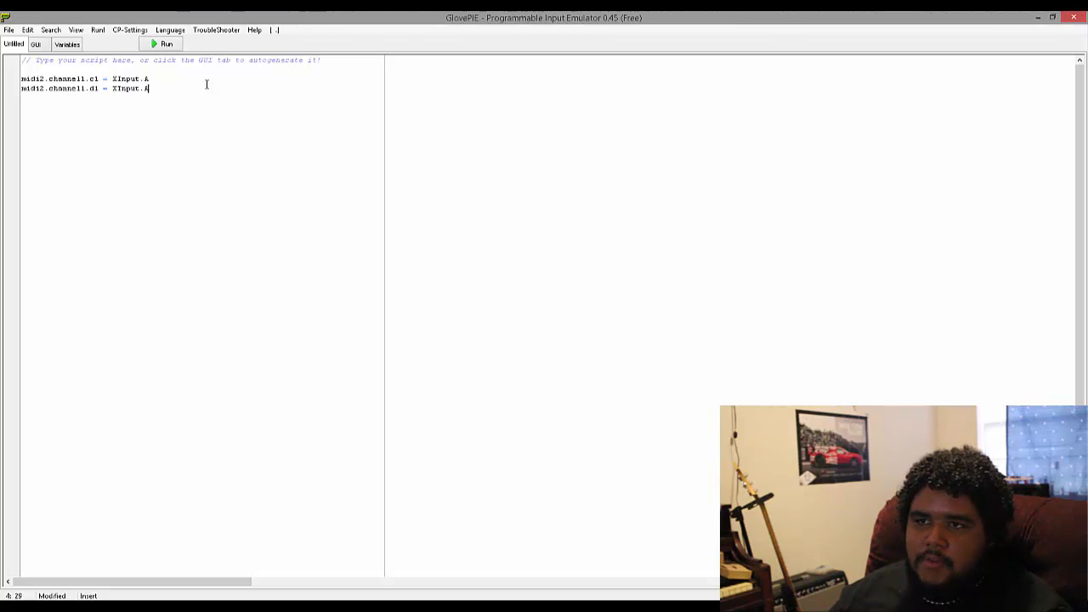
{"action": "key", "text": "backspace"}
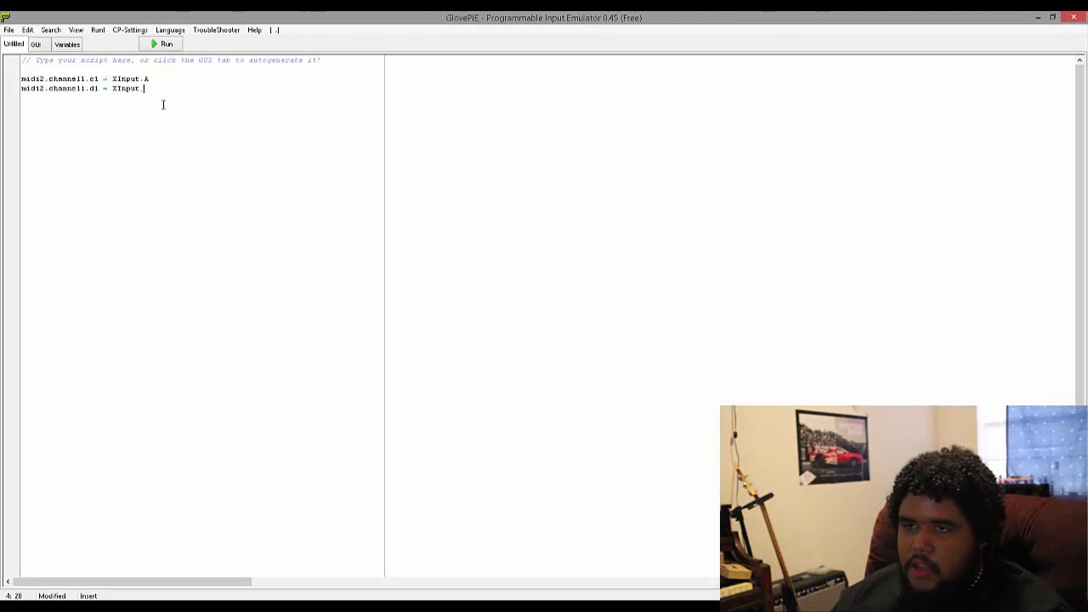
{"action": "type", "text": "B"}
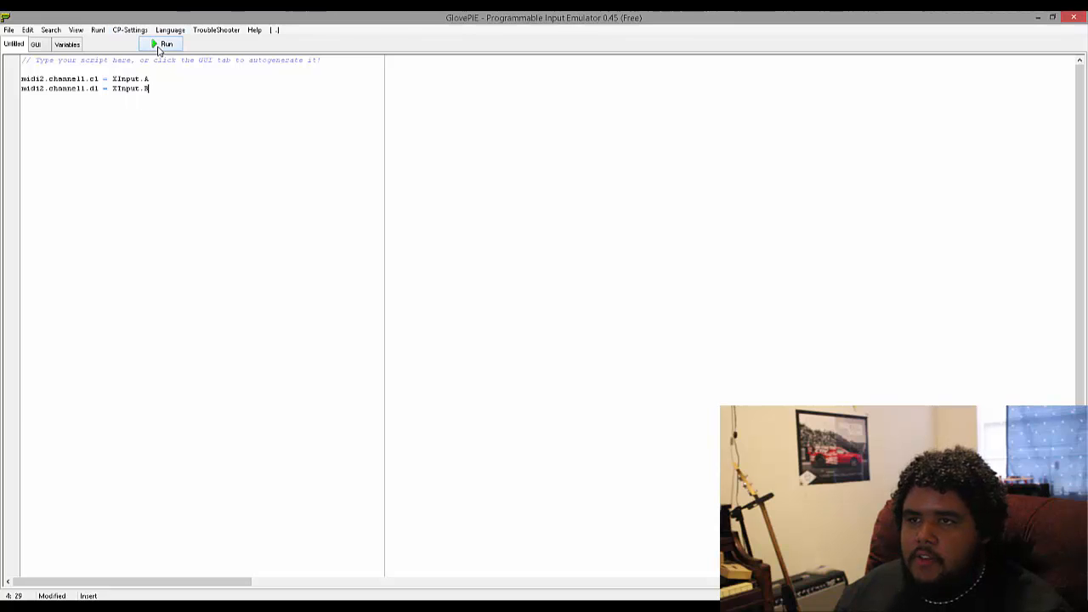
{"action": "left_click", "coordinate": [162, 44]}
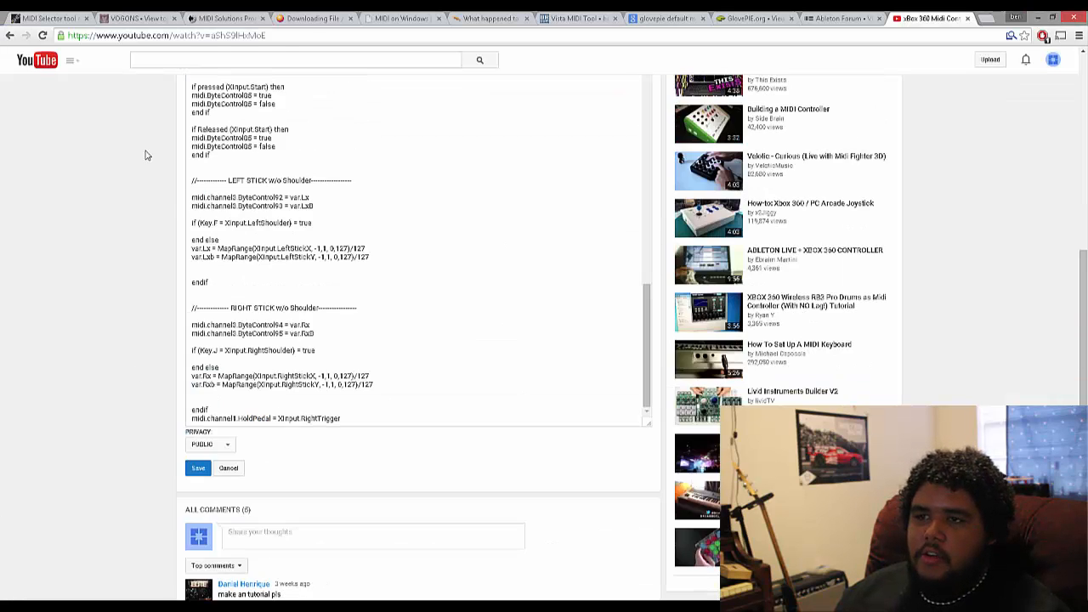
Select the full GlovePIE controller-to-MIDI script text in the video description
{"action": "scroll", "scroll_direction": "down", "scroll_amount": 3}
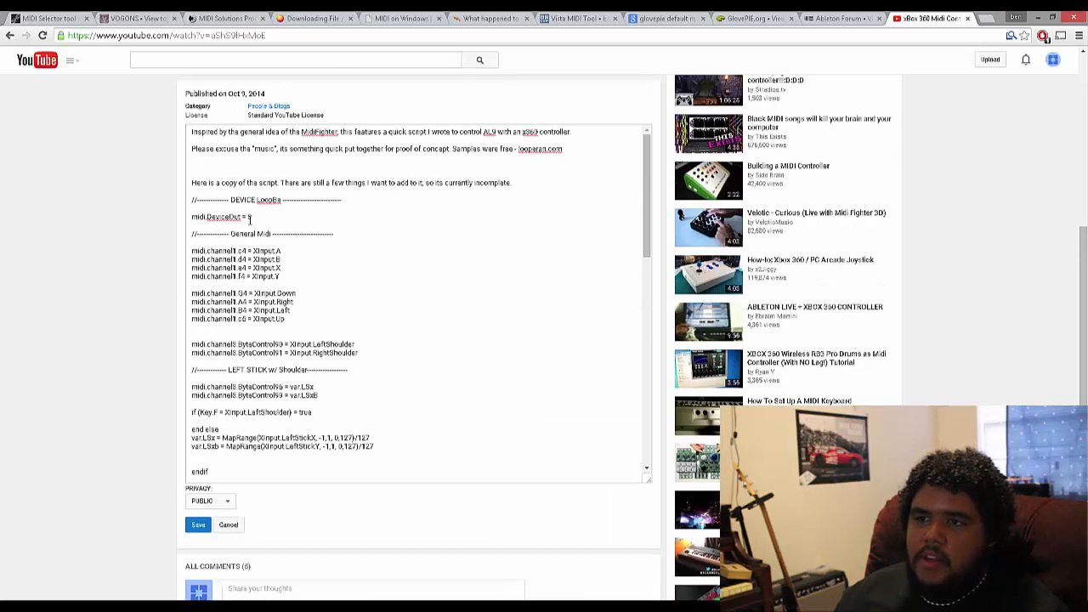
{"action": "left_click_drag", "start_coordinate": [189, 201], "coordinate": [252, 218]}
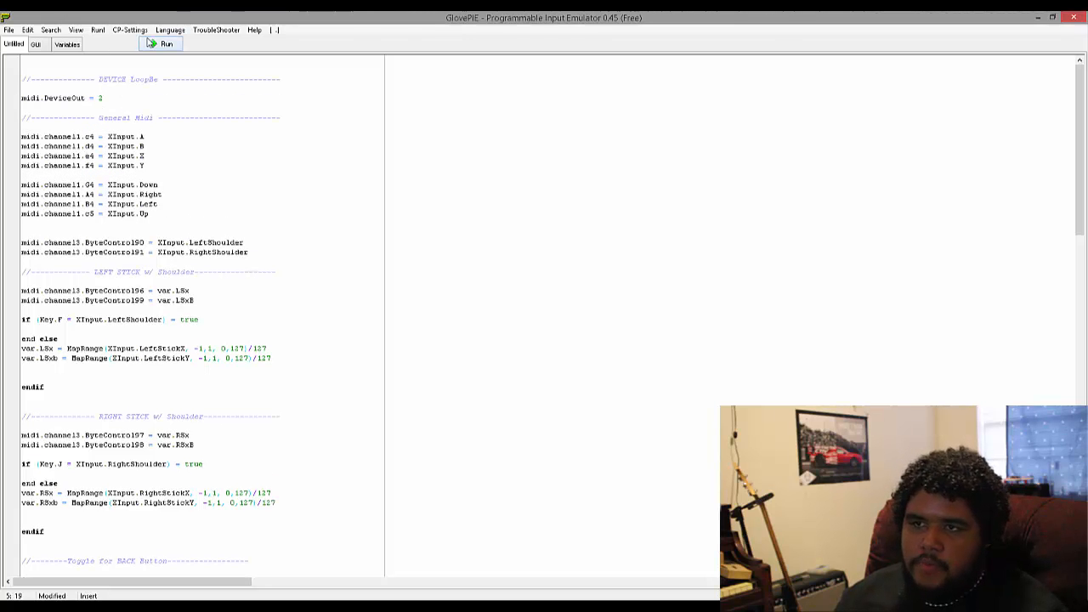
{"action": "mouse_move", "coordinate": [161, 44]}
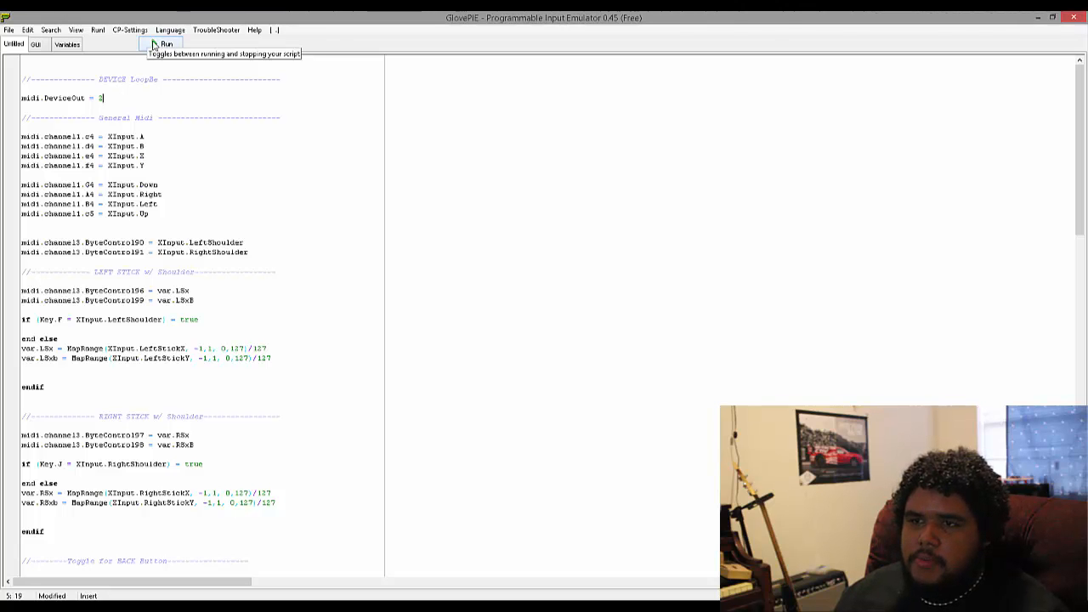
Run the pasted LoopBe controller mapping script in GlovePIE
{"action": "left_click", "coordinate": [163, 44]}
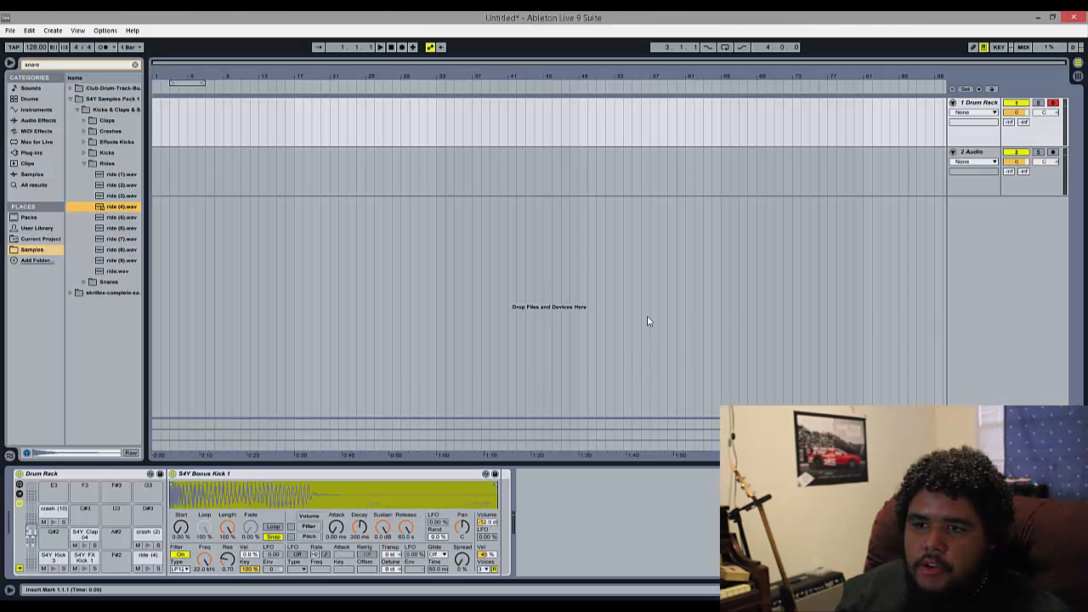
{"action": "mouse_move", "coordinate": [204, 407]}
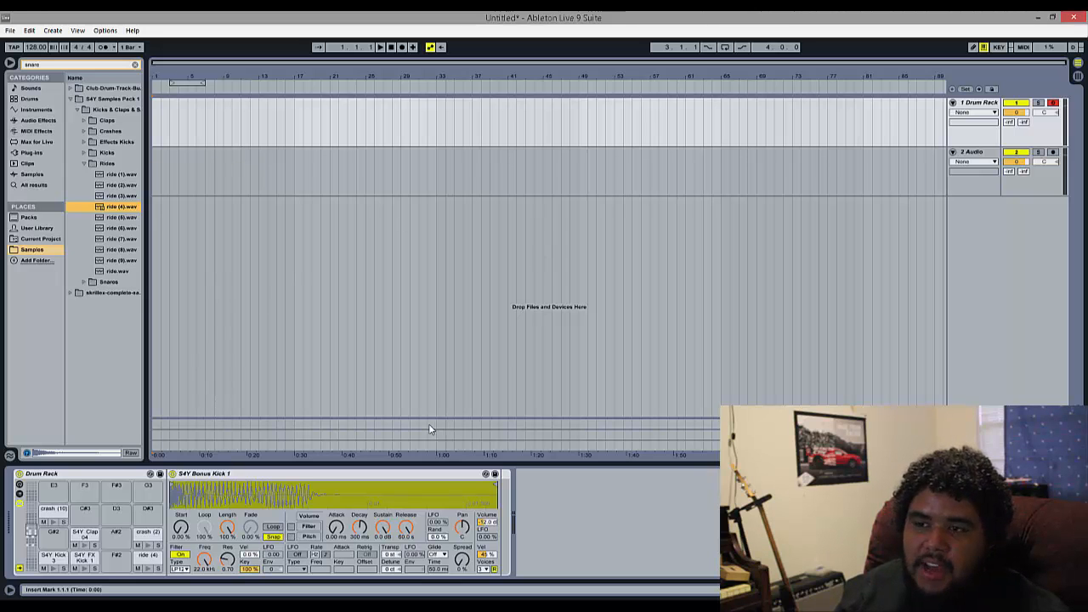
{"action": "mouse_move", "coordinate": [359, 391]}
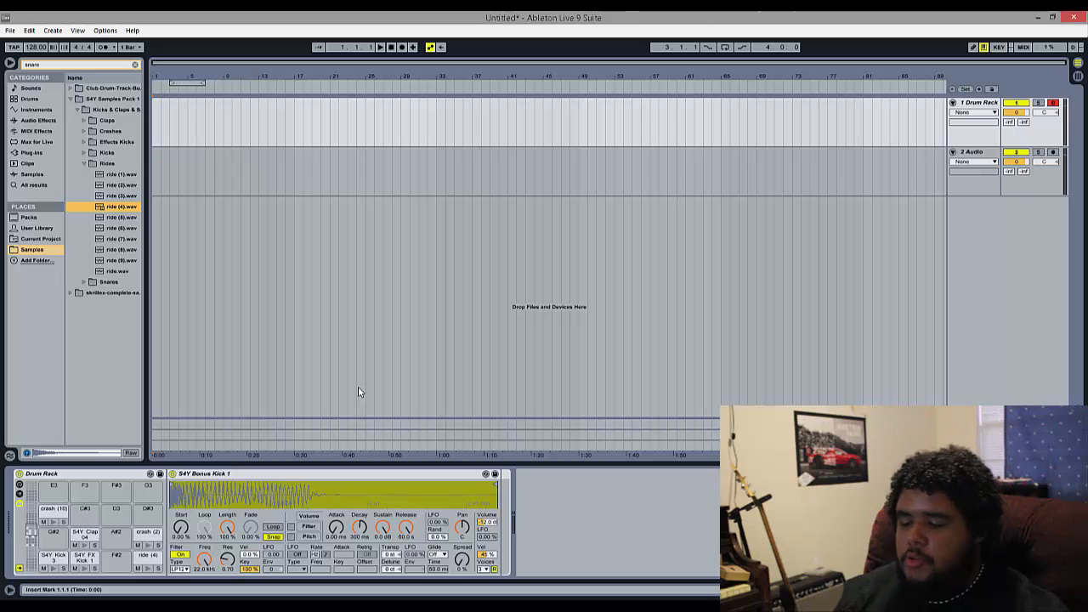